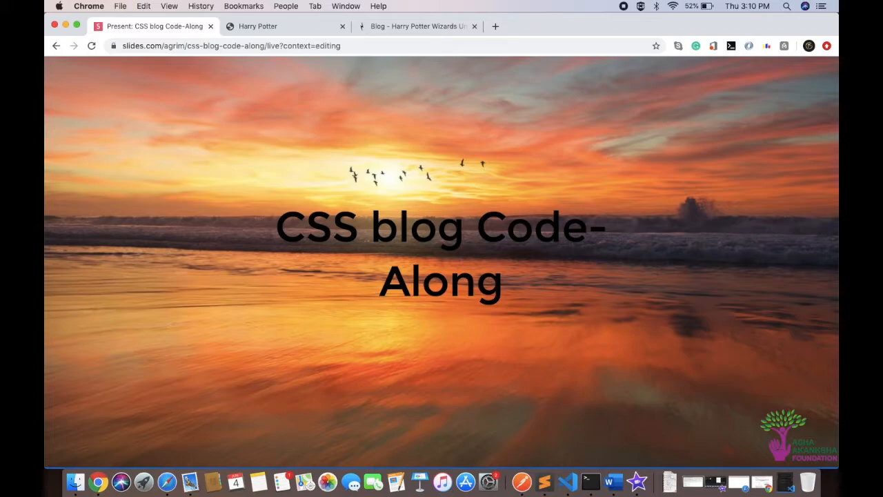
{"action": "mouse_move", "coordinate": [525, 405]}
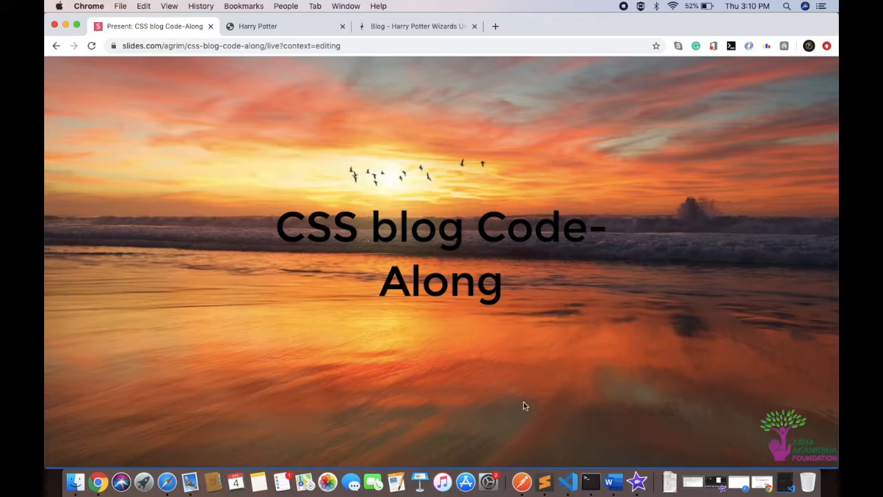
{"action": "mouse_move", "coordinate": [287, 155]}
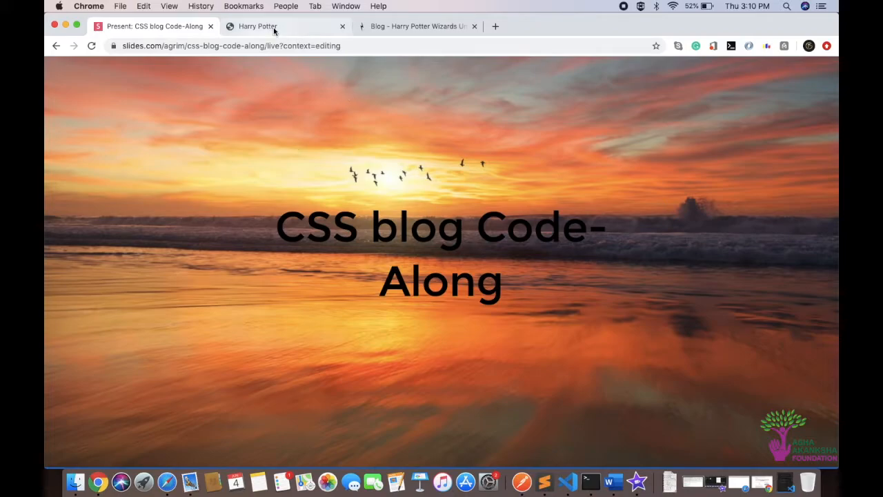
Step: Show the local Harry Potter blog page and scroll through its sections and back to the title
{"action": "left_click", "coordinate": [257, 26]}
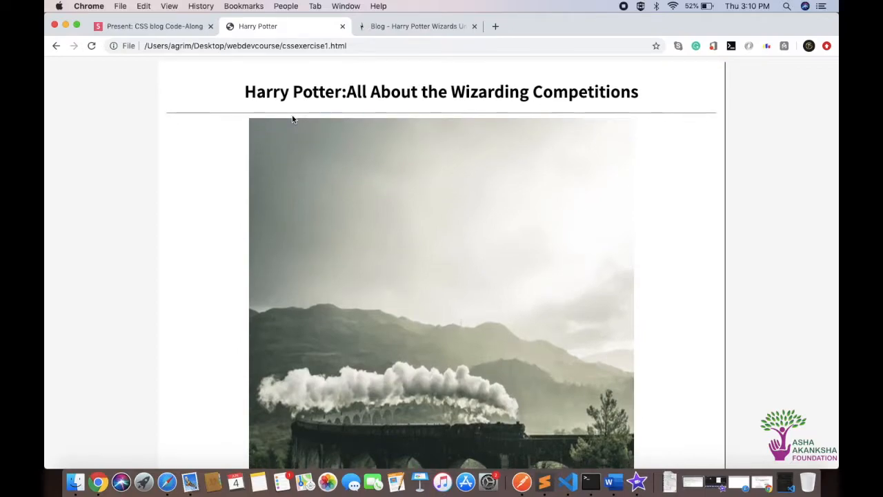
{"action": "mouse_move", "coordinate": [338, 225]}
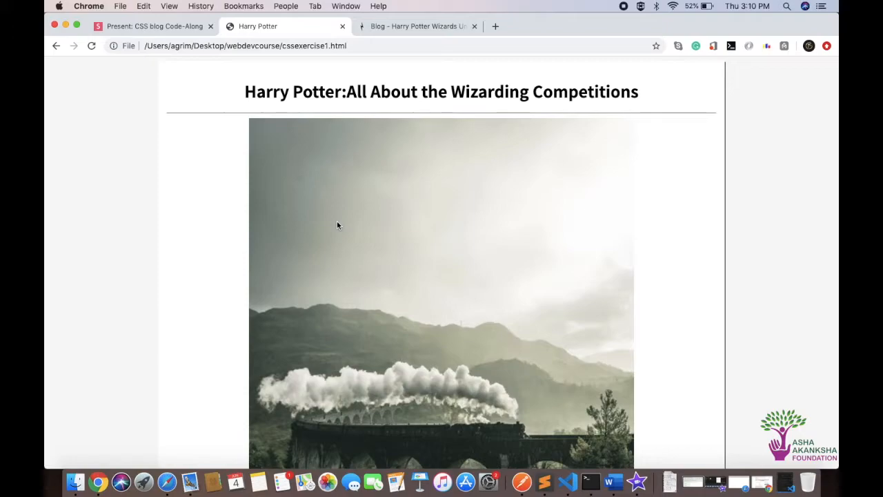
{"action": "mouse_move", "coordinate": [309, 93]}
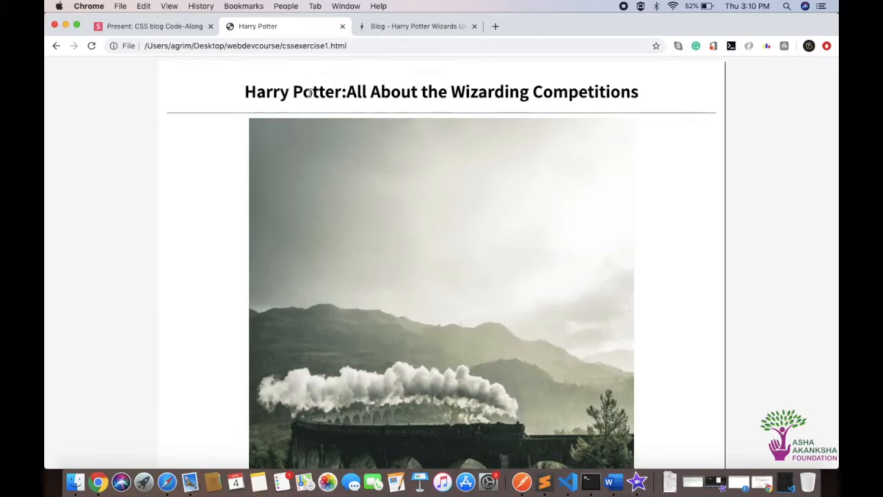
{"action": "mouse_move", "coordinate": [204, 97]}
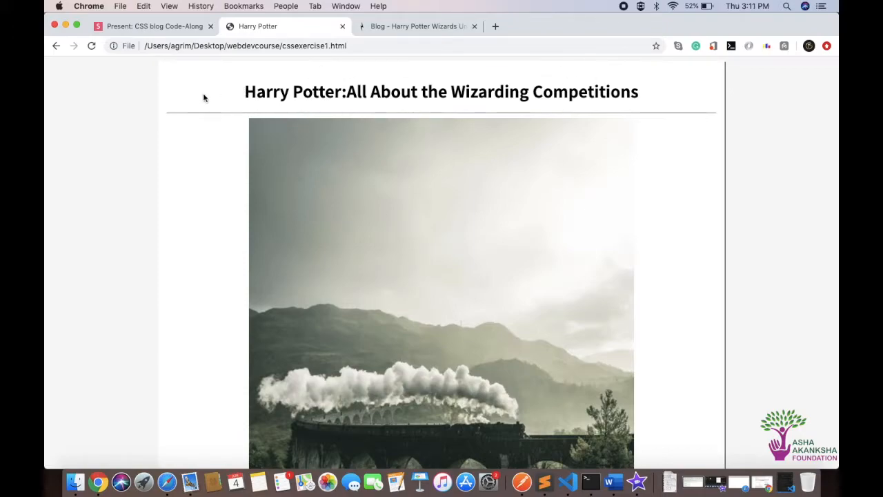
{"action": "mouse_move", "coordinate": [414, 115]}
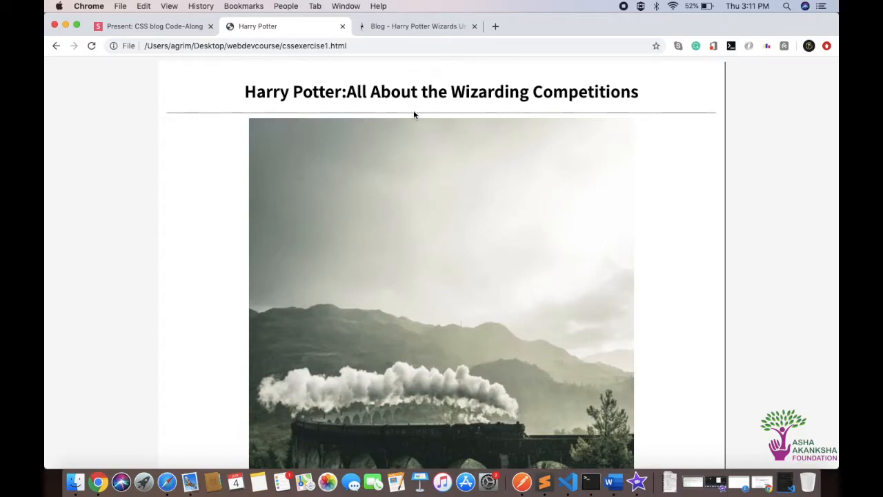
{"action": "scroll", "scroll_direction": "down", "scroll_amount": 3}
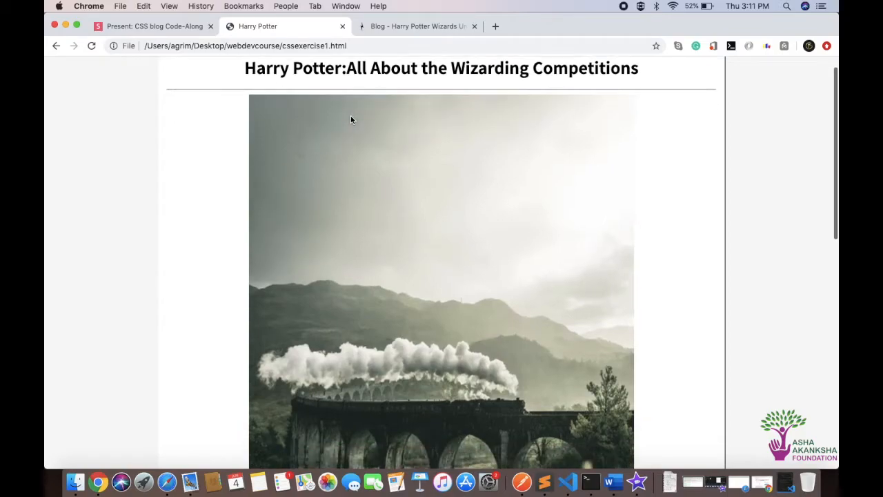
{"action": "scroll", "scroll_direction": "down", "scroll_amount": 3}
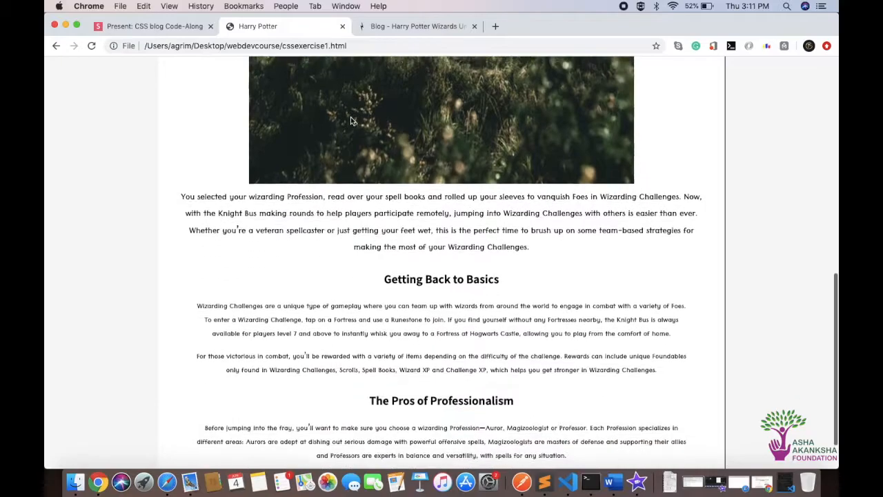
{"action": "scroll", "scroll_direction": "down", "scroll_amount": 3}
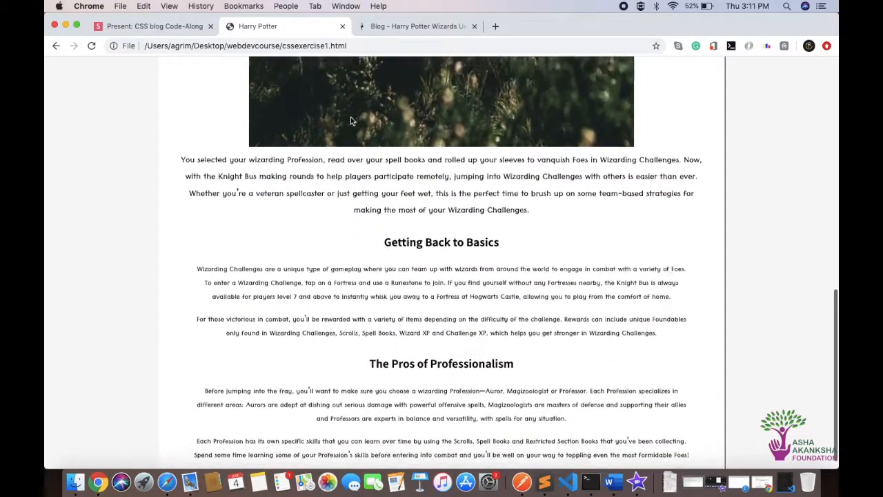
{"action": "scroll", "scroll_direction": "down", "scroll_amount": 3}
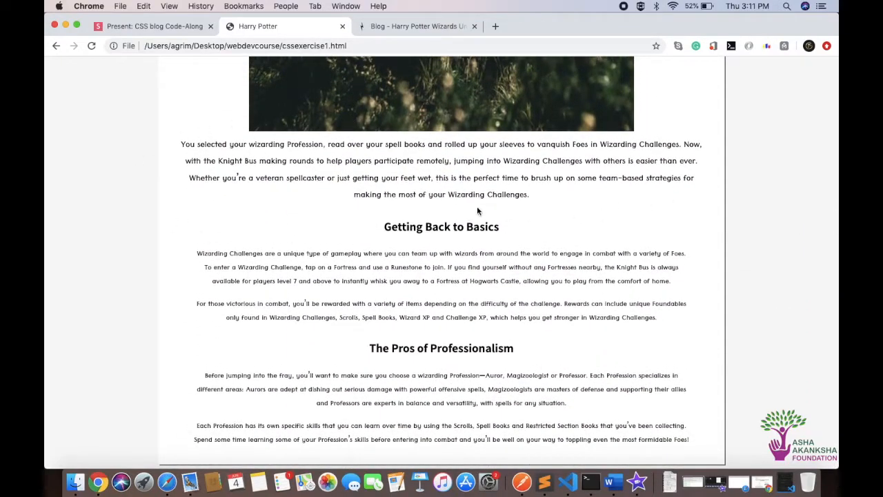
{"action": "scroll", "scroll_direction": "up", "scroll_amount": 3}
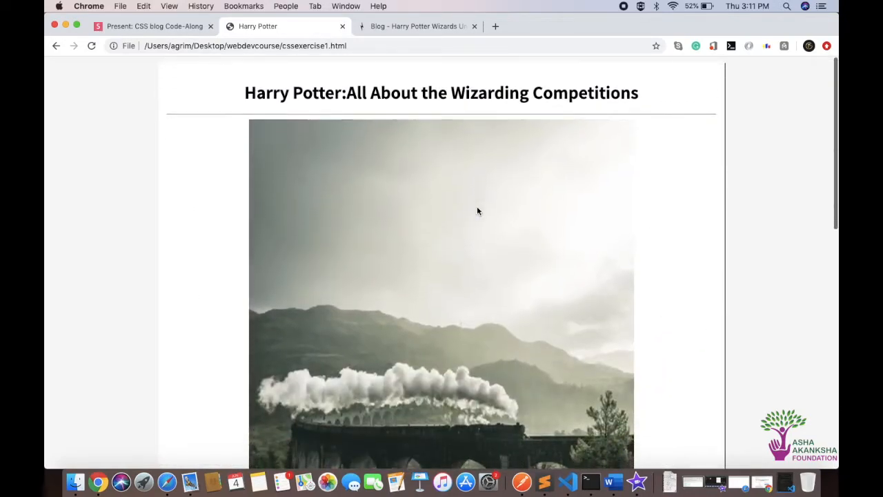
{"action": "scroll", "scroll_direction": "down", "scroll_amount": 3}
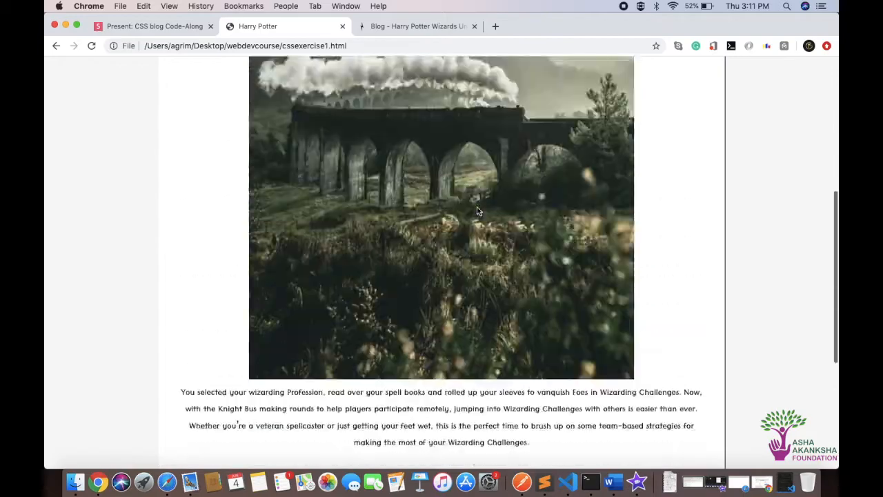
{"action": "scroll", "scroll_direction": "up", "scroll_amount": 3}
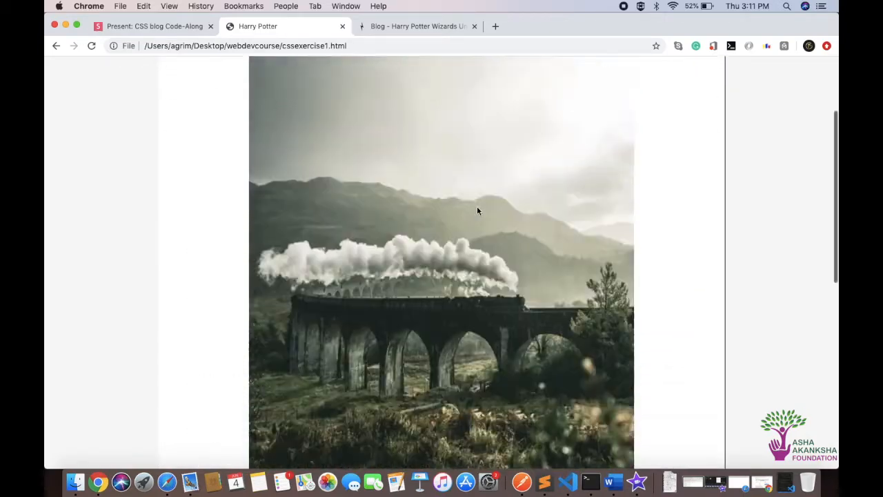
{"action": "scroll", "scroll_direction": "up", "scroll_amount": 3}
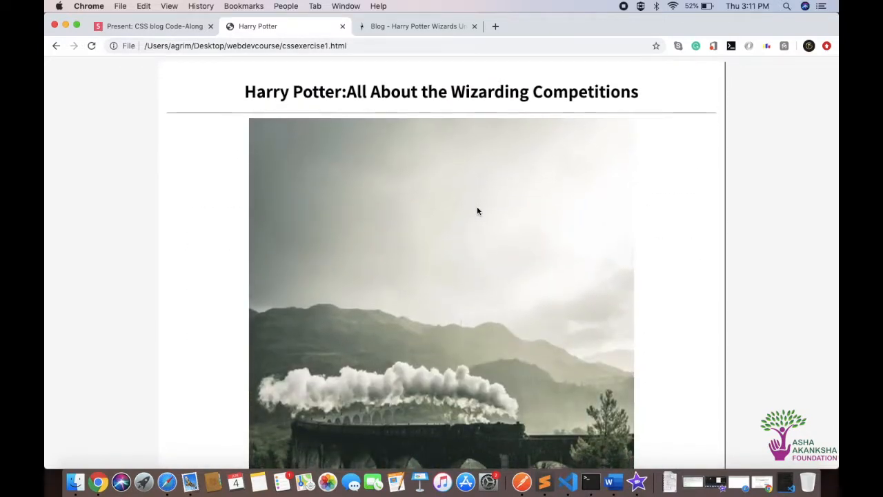
{"action": "scroll", "scroll_direction": "down", "scroll_amount": 3}
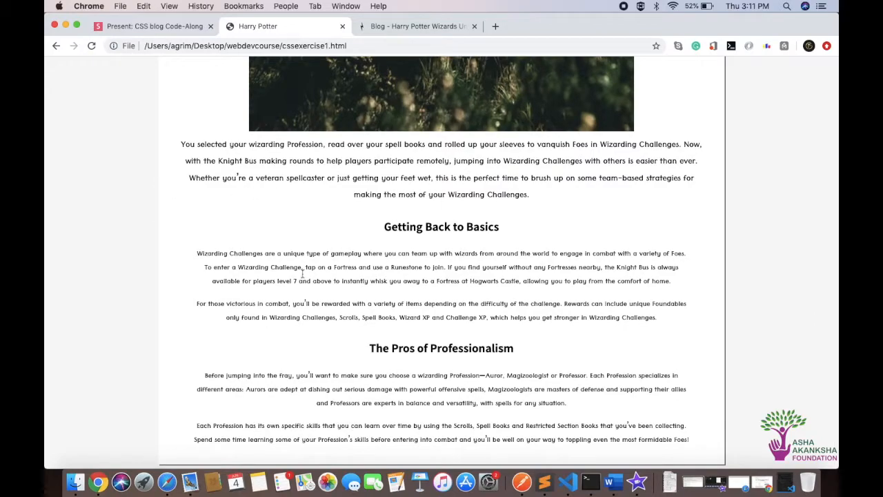
{"action": "mouse_move", "coordinate": [170, 159]}
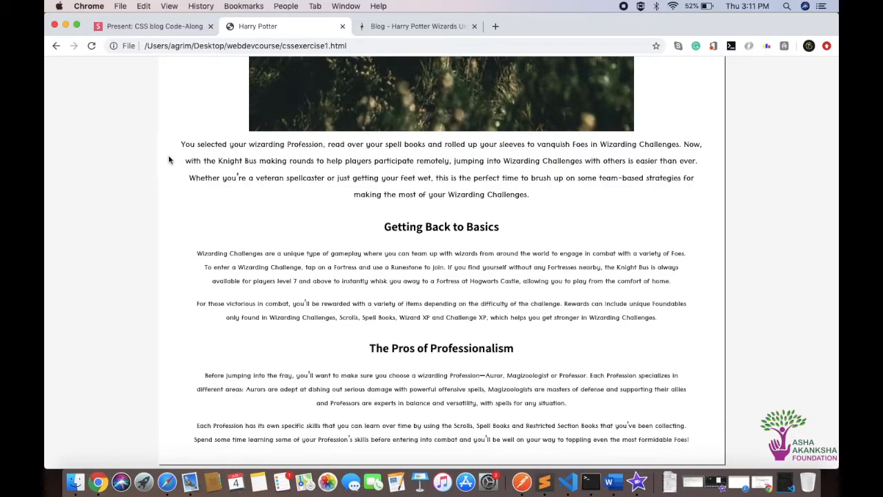
{"action": "scroll", "scroll_direction": "up", "scroll_amount": 3}
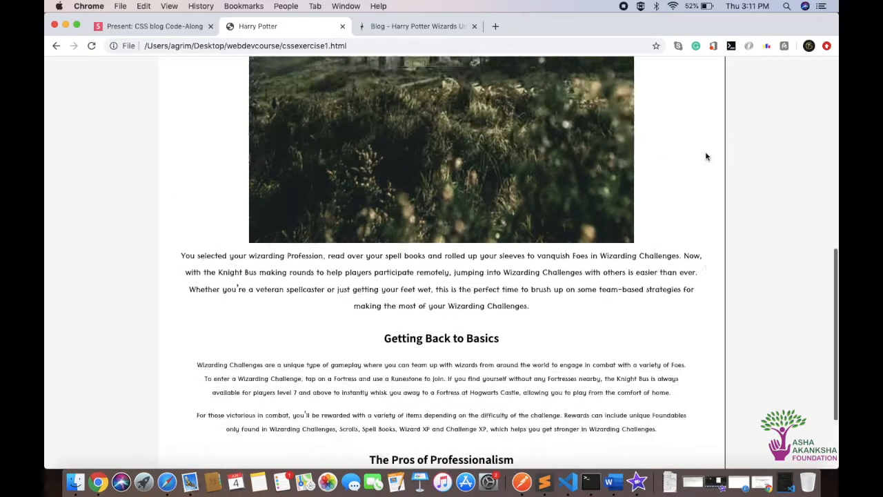
{"action": "scroll", "scroll_direction": "up", "scroll_amount": 3}
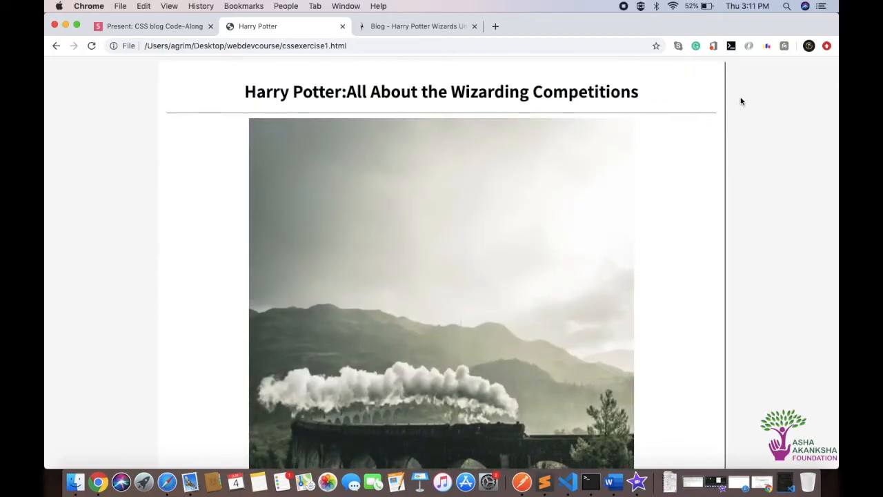
{"action": "mouse_move", "coordinate": [738, 233]}
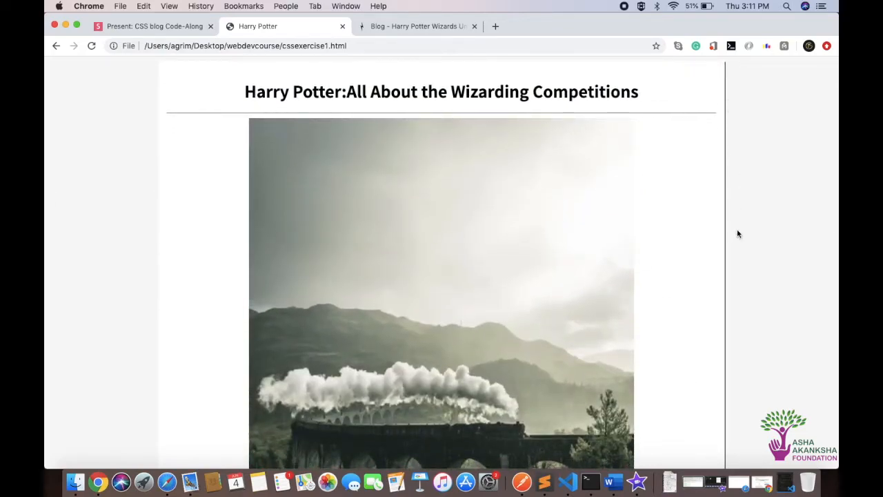
{"action": "scroll", "scroll_direction": "down", "scroll_amount": 3}
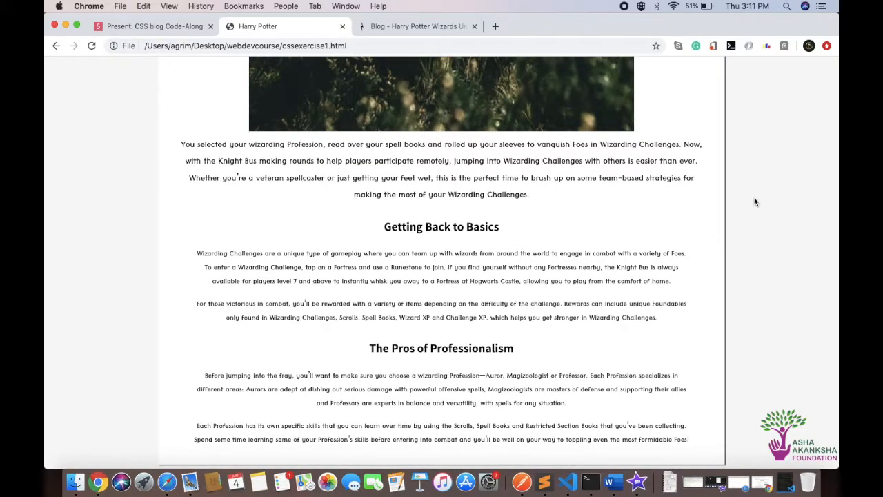
{"action": "mouse_move", "coordinate": [158, 209]}
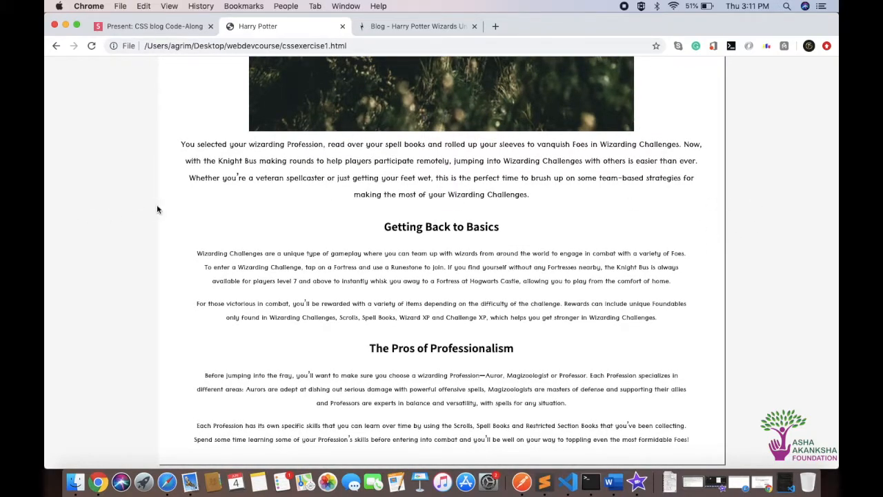
{"action": "mouse_move", "coordinate": [145, 210]}
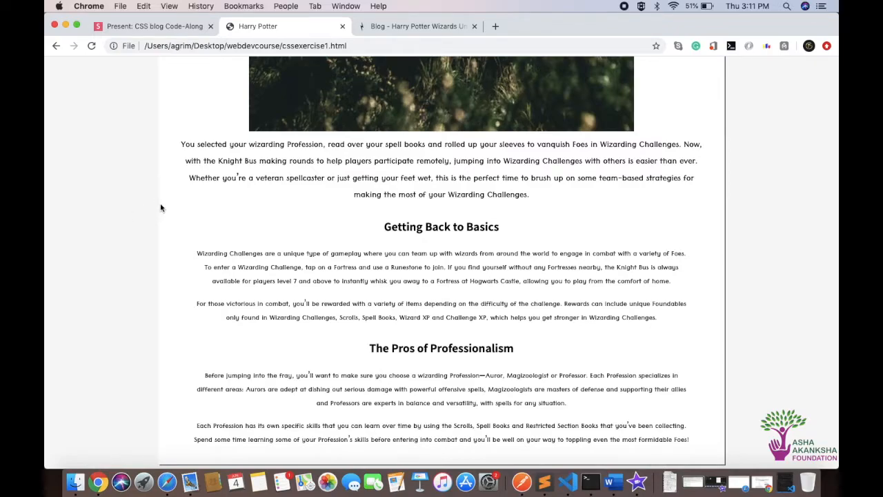
{"action": "mouse_move", "coordinate": [145, 214]}
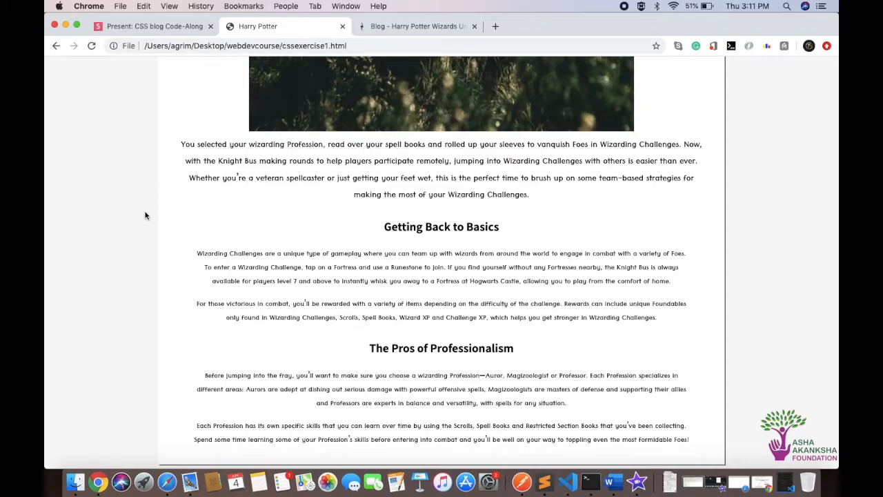
{"action": "mouse_move", "coordinate": [201, 221]}
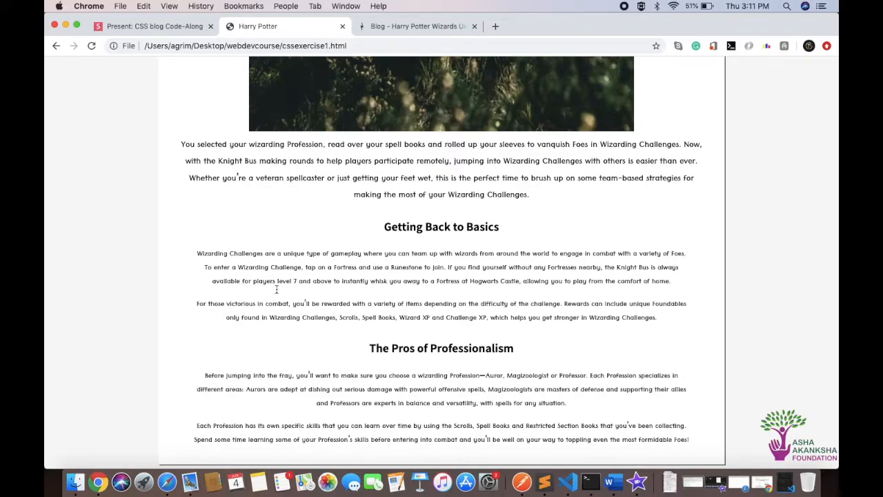
{"action": "scroll", "scroll_direction": "up", "scroll_amount": 3}
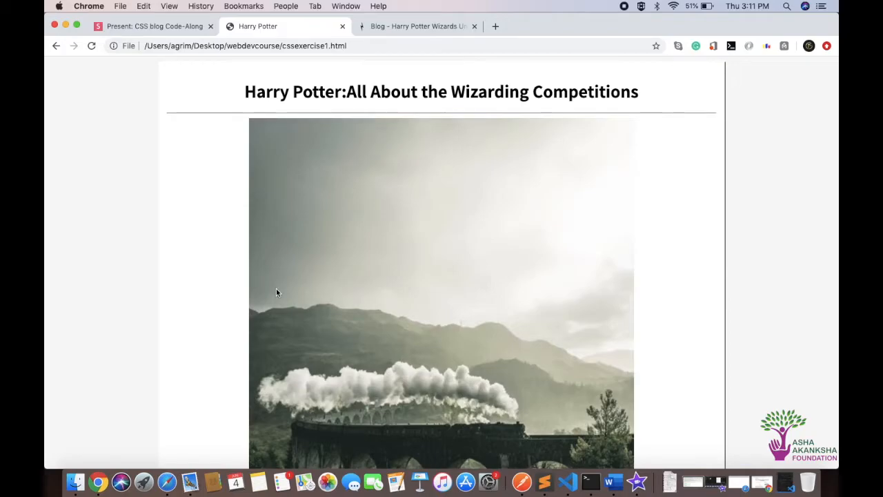
{"action": "mouse_move", "coordinate": [253, 261]}
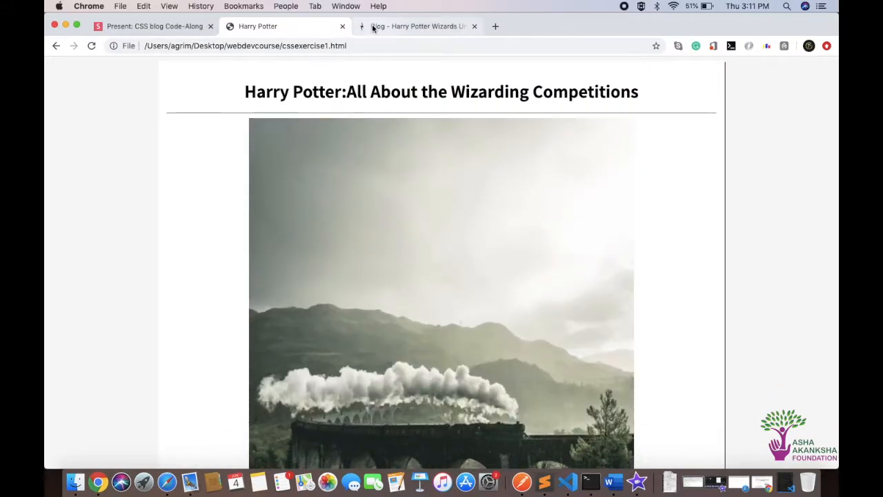
Step: Review the Wizards Unite blog post, select its article text, then return to the local page
{"action": "left_click", "coordinate": [413, 26]}
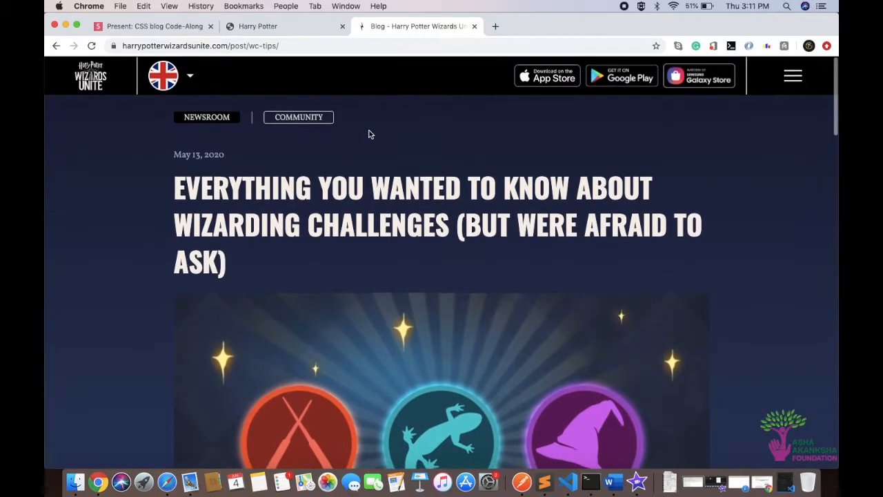
{"action": "scroll", "scroll_direction": "down", "scroll_amount": 3}
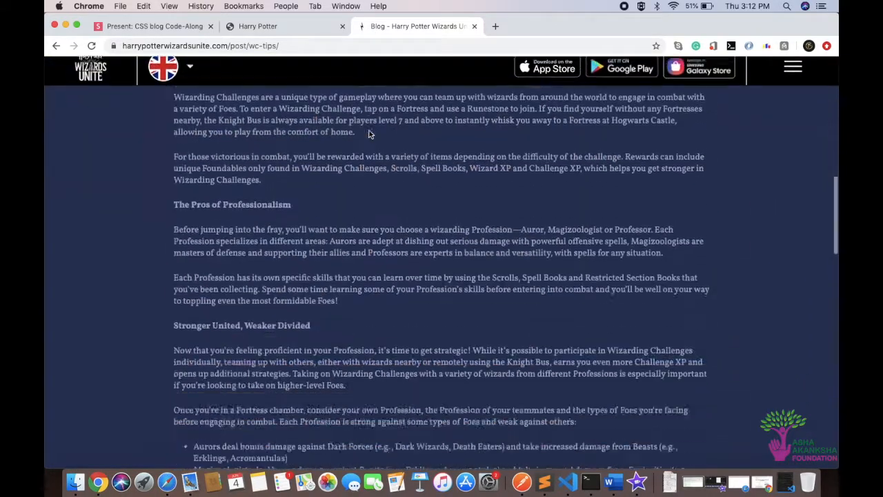
{"action": "scroll", "scroll_direction": "up", "scroll_amount": 3}
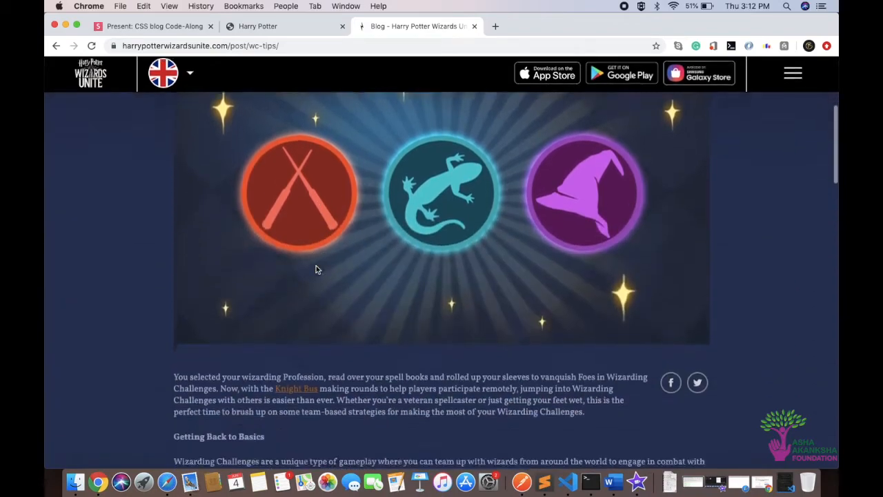
{"action": "scroll", "scroll_direction": "down", "scroll_amount": 3}
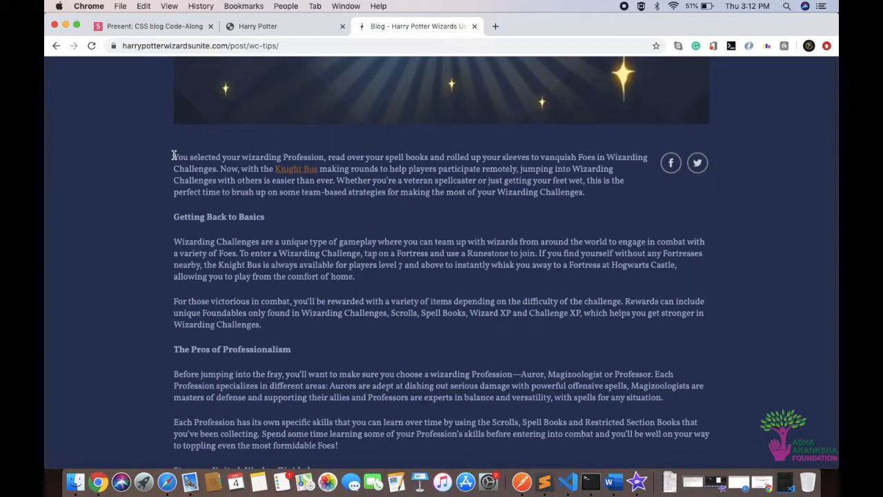
{"action": "left_click_drag", "start_coordinate": [174, 157], "coordinate": [372, 425]}
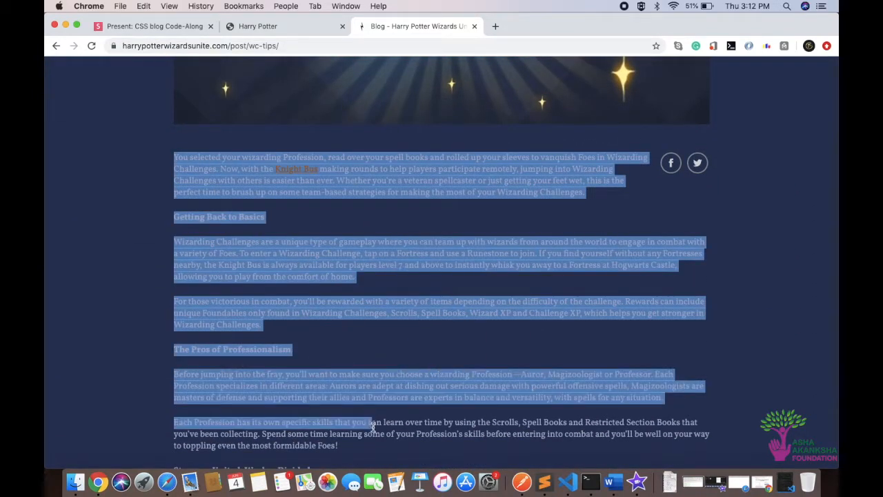
{"action": "scroll", "scroll_direction": "down", "scroll_amount": 3}
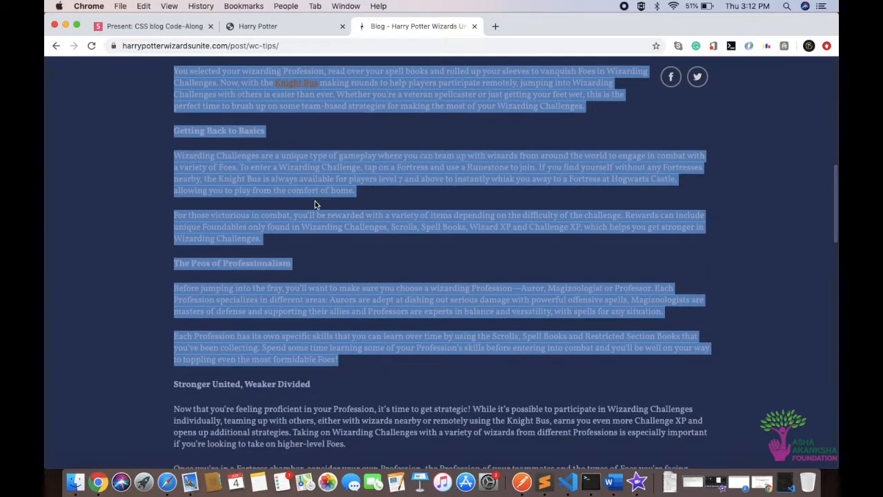
{"action": "left_click", "coordinate": [282, 26]}
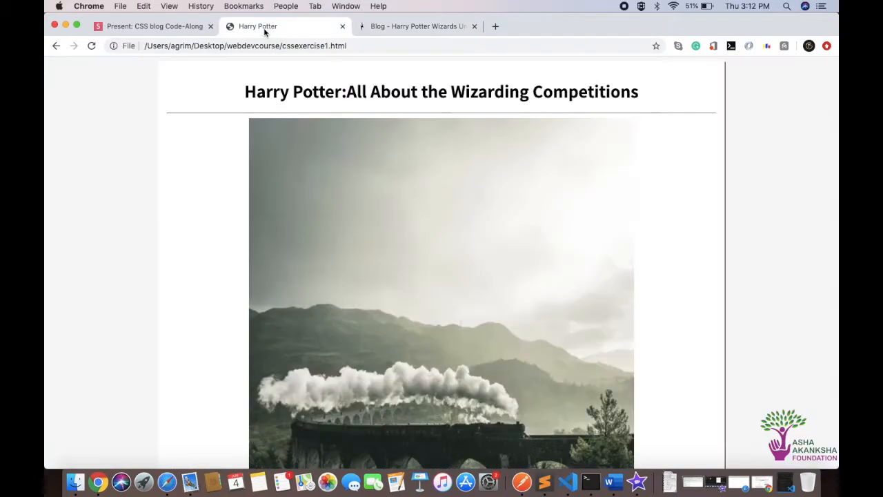
{"action": "scroll", "scroll_direction": "down", "scroll_amount": 3}
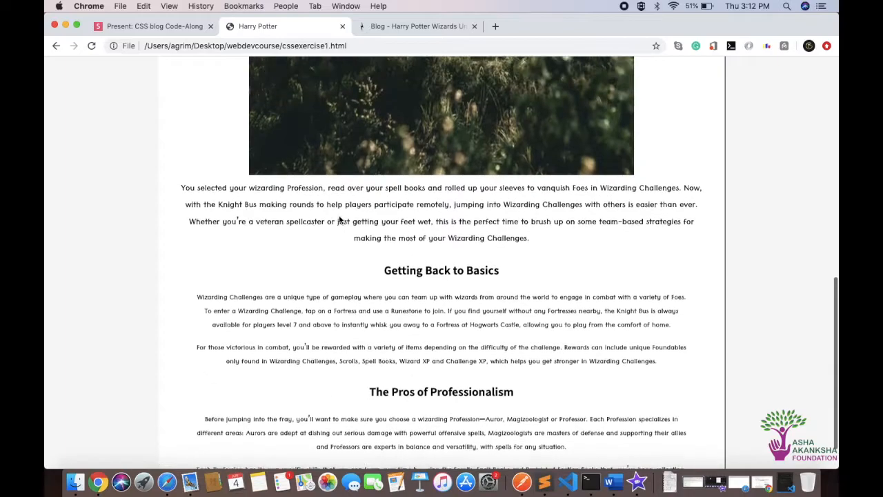
{"action": "scroll", "scroll_direction": "up", "scroll_amount": 3}
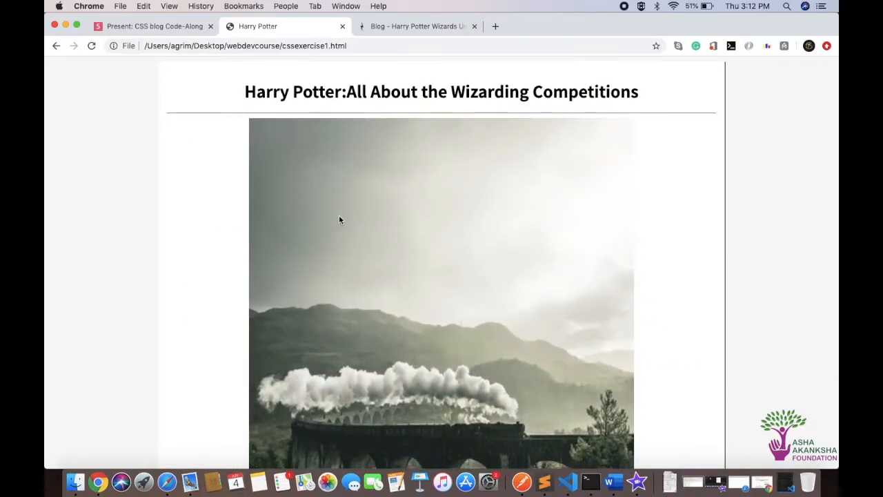
{"action": "scroll", "scroll_direction": "down", "scroll_amount": 3}
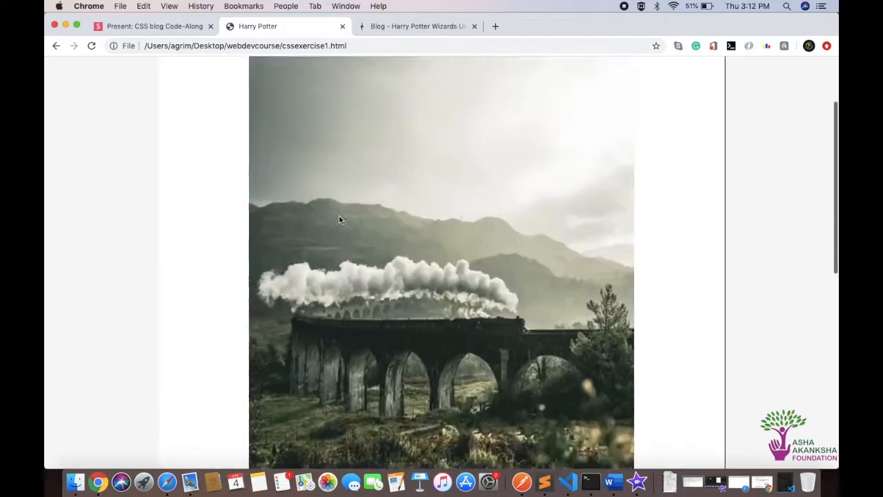
{"action": "scroll", "scroll_direction": "up", "scroll_amount": 3}
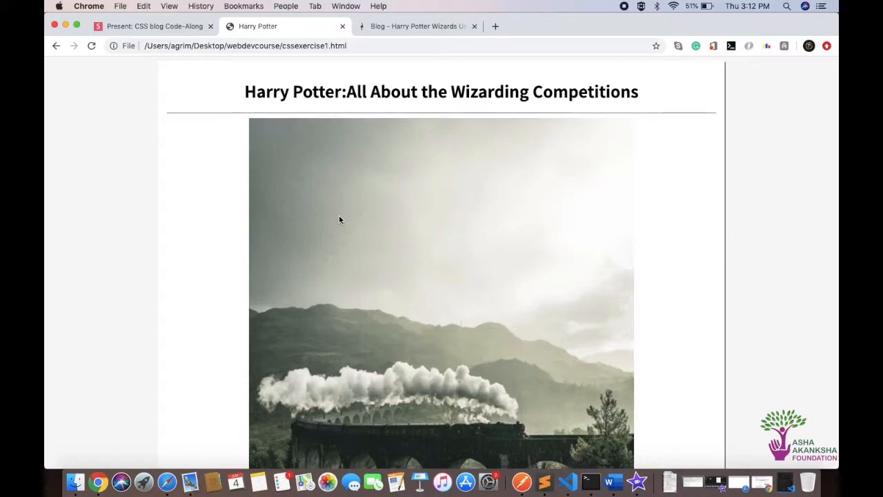
{"action": "scroll", "scroll_direction": "down", "scroll_amount": 3}
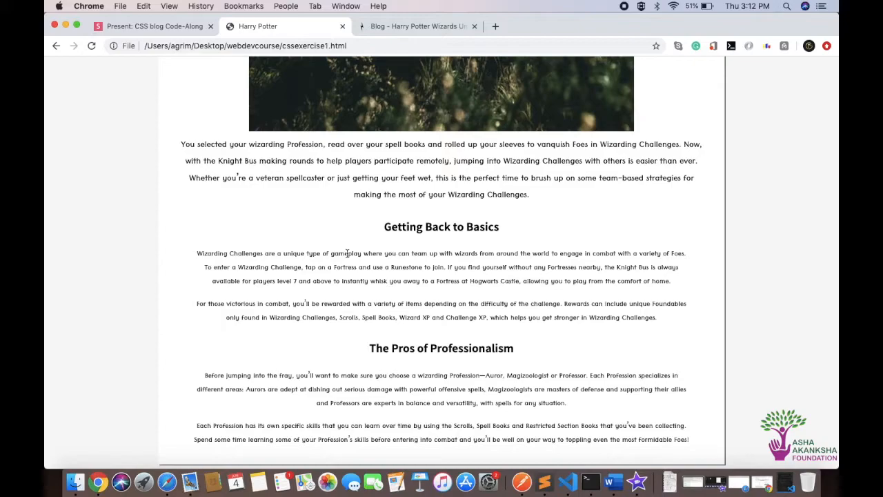
{"action": "mouse_move", "coordinate": [836, 200]}
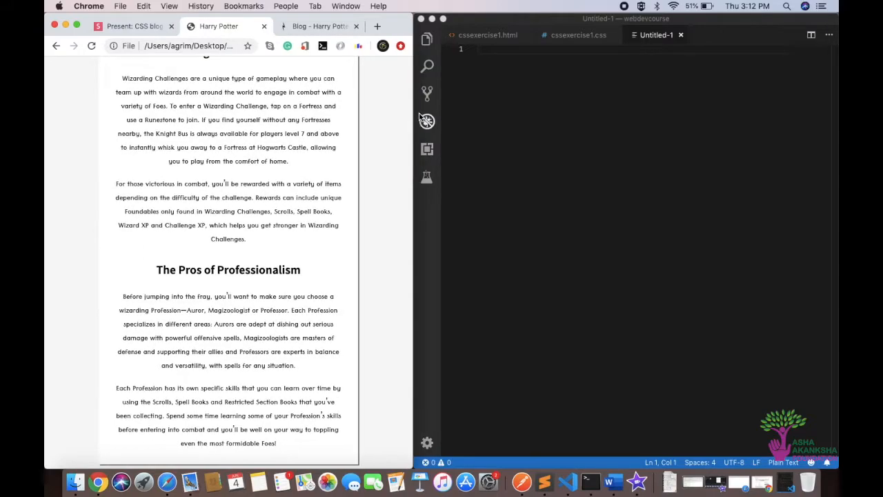
Step: Save the untitled file as cssolution-1.html and insert the HTML boilerplate
{"action": "scroll", "scroll_direction": "up", "scroll_amount": 3}
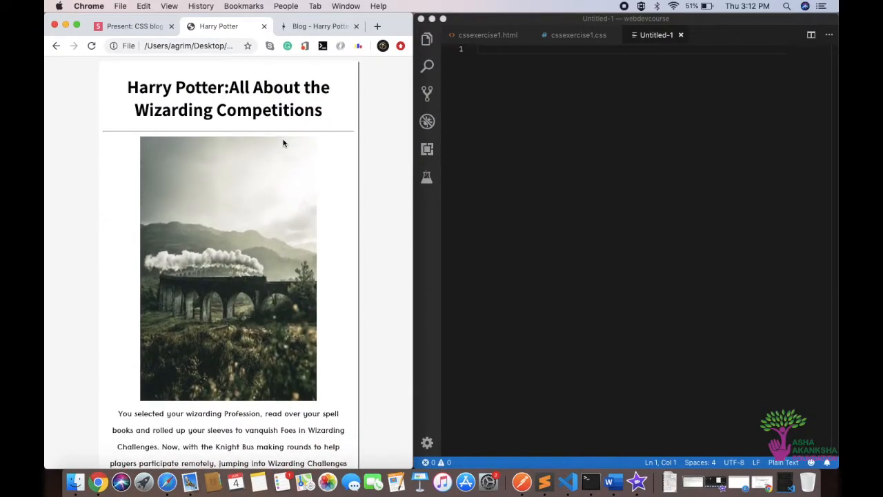
{"action": "mouse_move", "coordinate": [570, 68]}
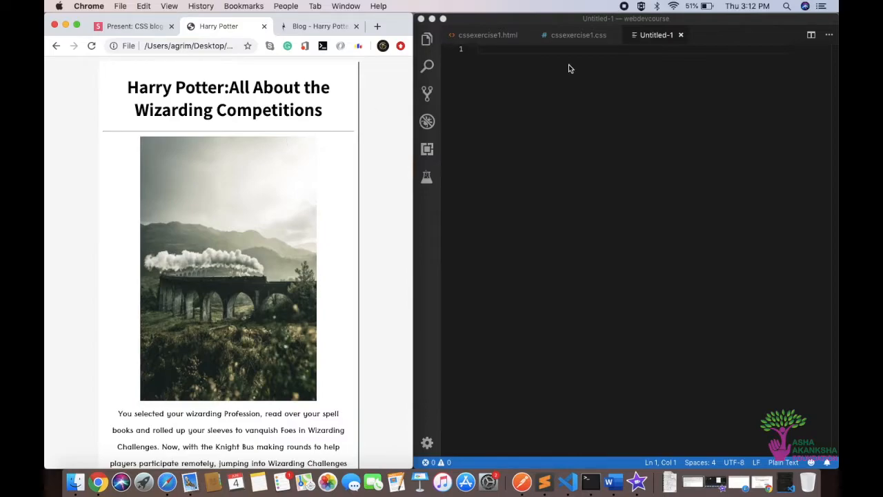
{"action": "left_click", "coordinate": [518, 53]}
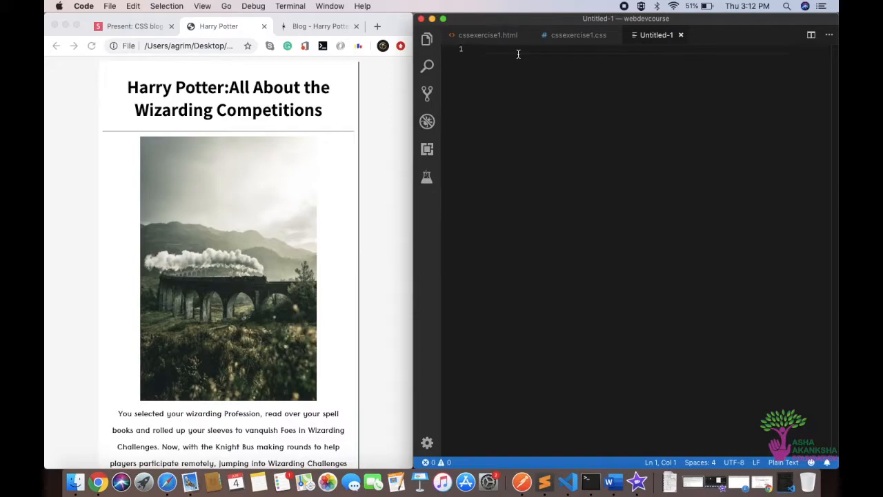
{"action": "mouse_move", "coordinate": [116, 294]}
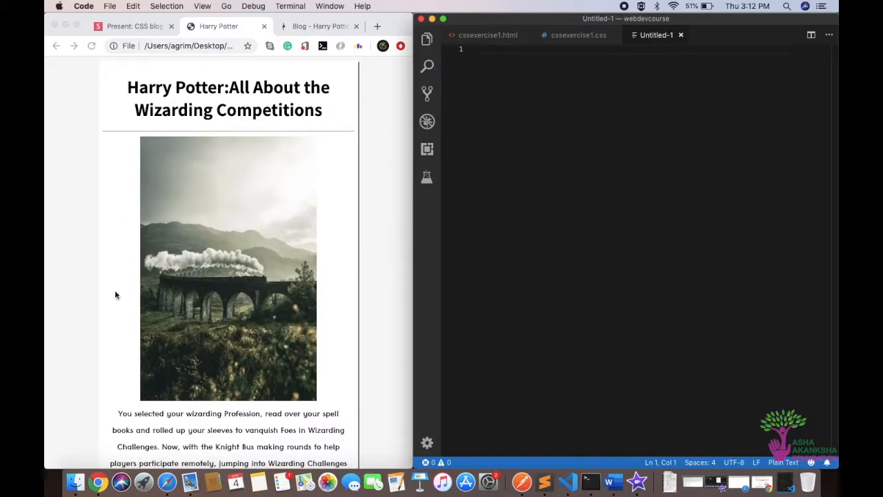
{"action": "mouse_move", "coordinate": [225, 236]}
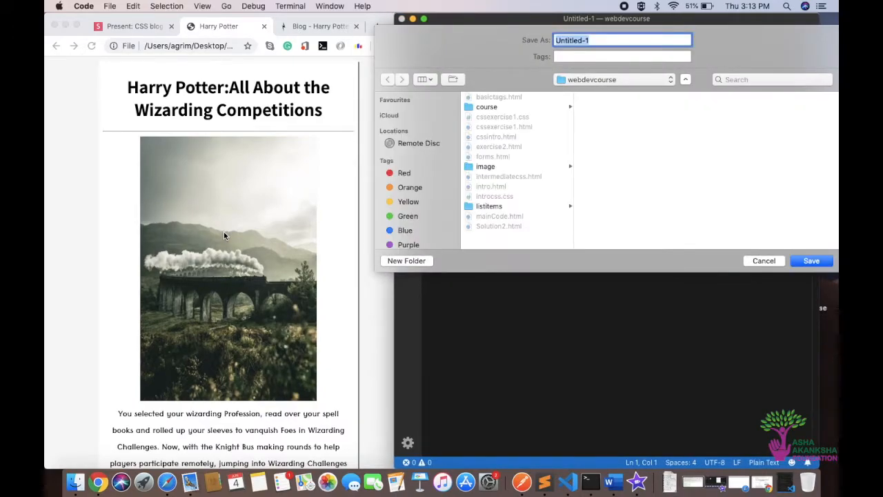
{"action": "type", "text": "css"}
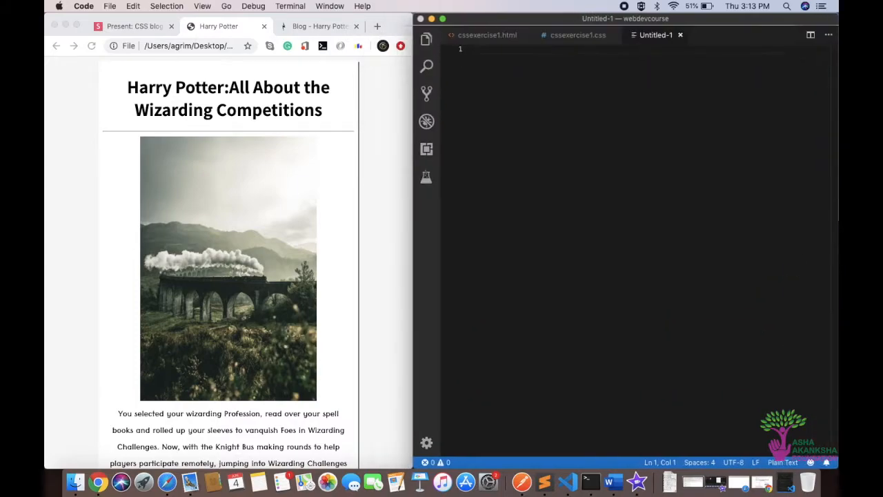
{"action": "type", "text": "html>"}
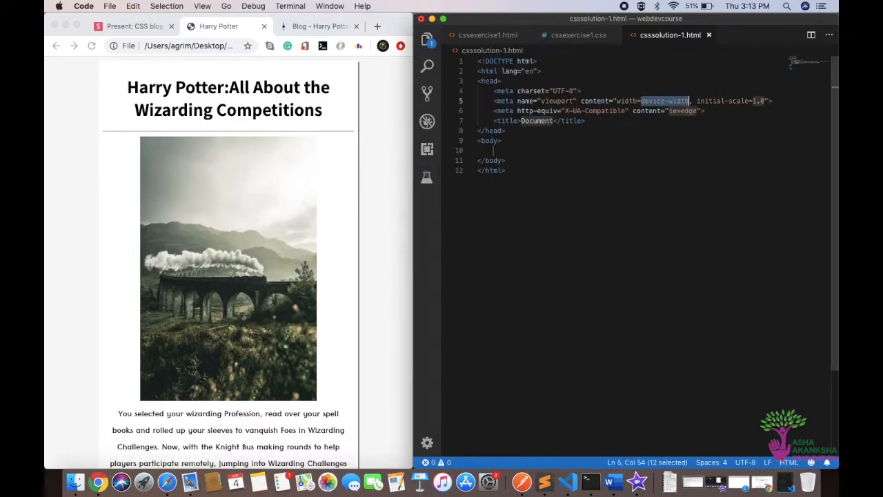
Step: Indent the head and body sections and change the page title to Harry Potter
{"action": "left_click", "coordinate": [490, 91]}
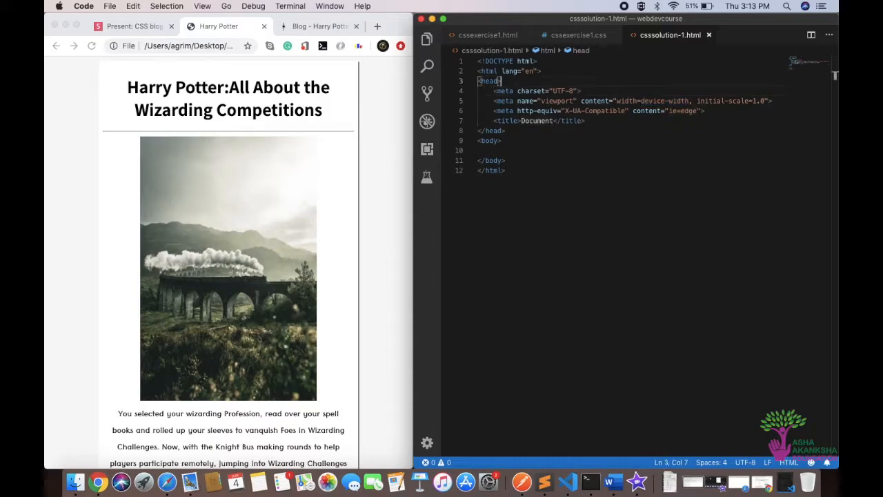
{"action": "left_click_drag", "start_coordinate": [501, 80], "coordinate": [494, 151]}
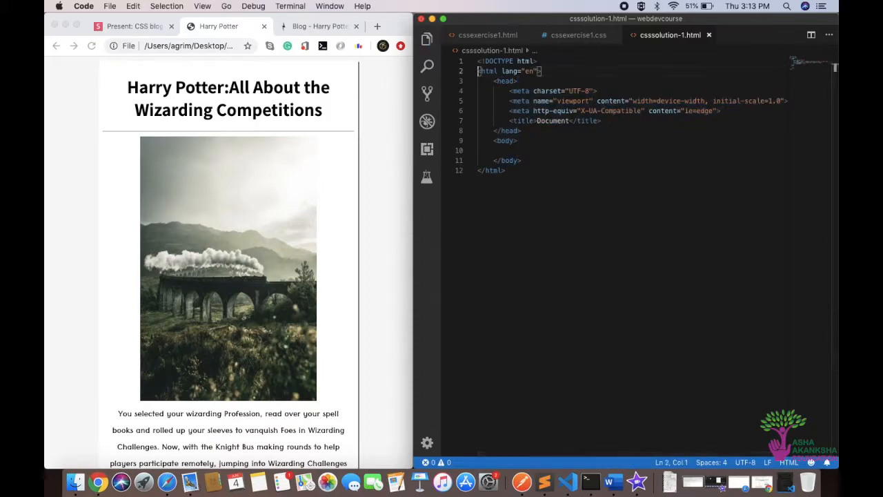
{"action": "left_click", "coordinate": [583, 121]}
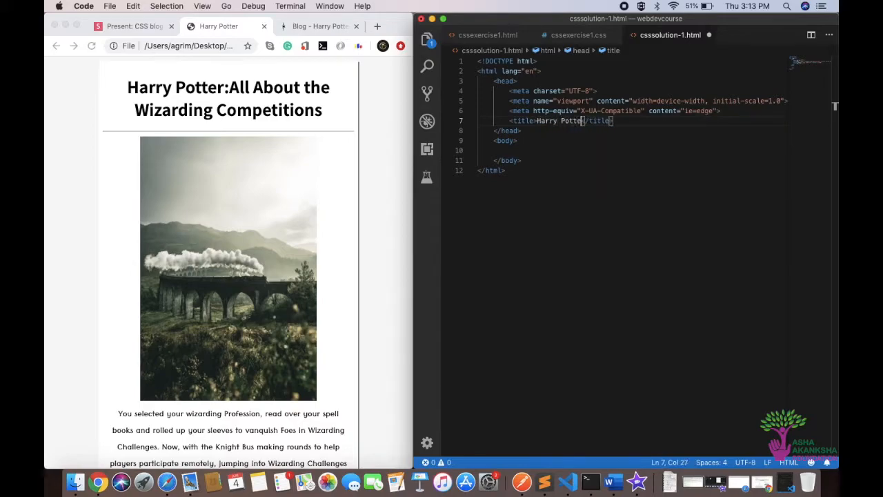
{"action": "type", "text": ">"}
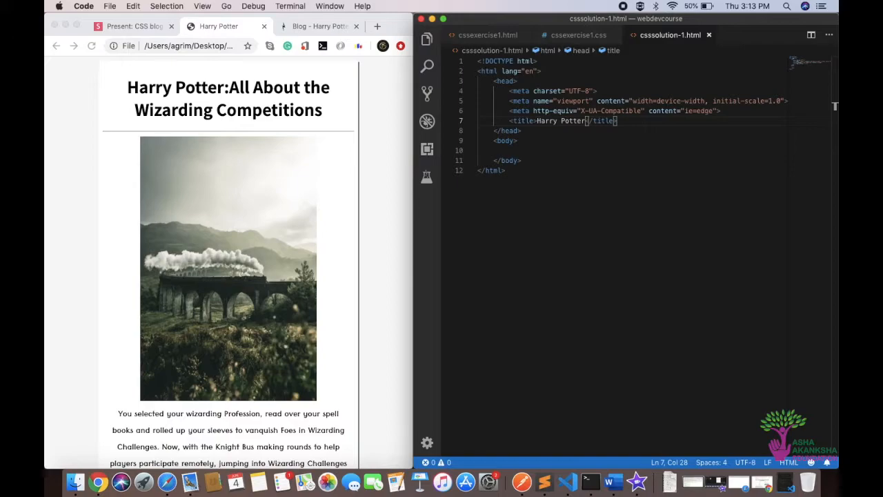
{"action": "scroll", "scroll_direction": "down", "scroll_amount": 3}
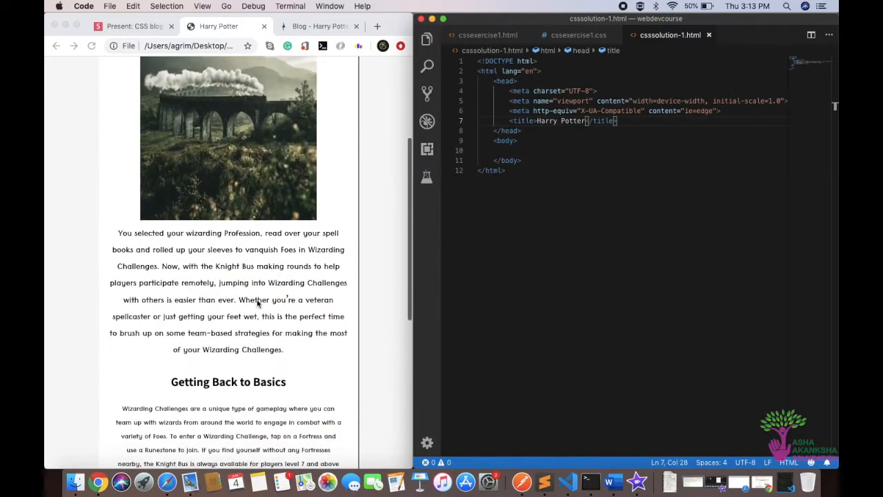
{"action": "scroll", "scroll_direction": "down", "scroll_amount": 3}
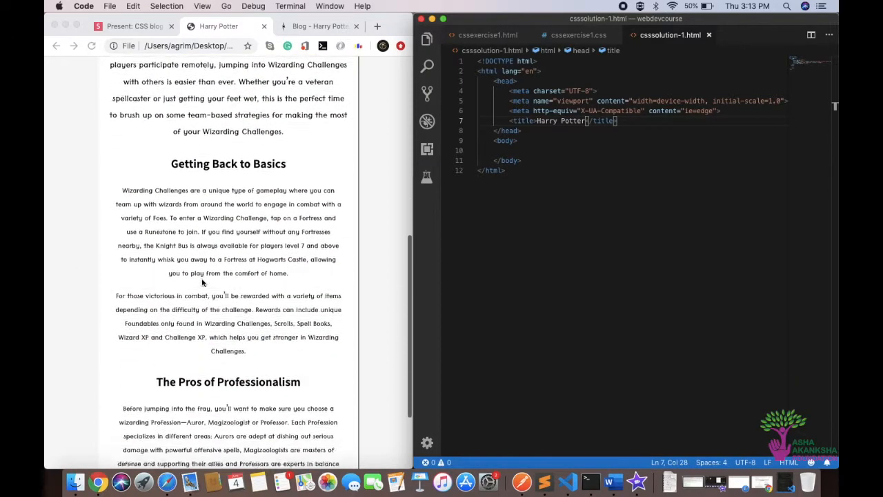
{"action": "scroll", "scroll_direction": "down", "scroll_amount": 3}
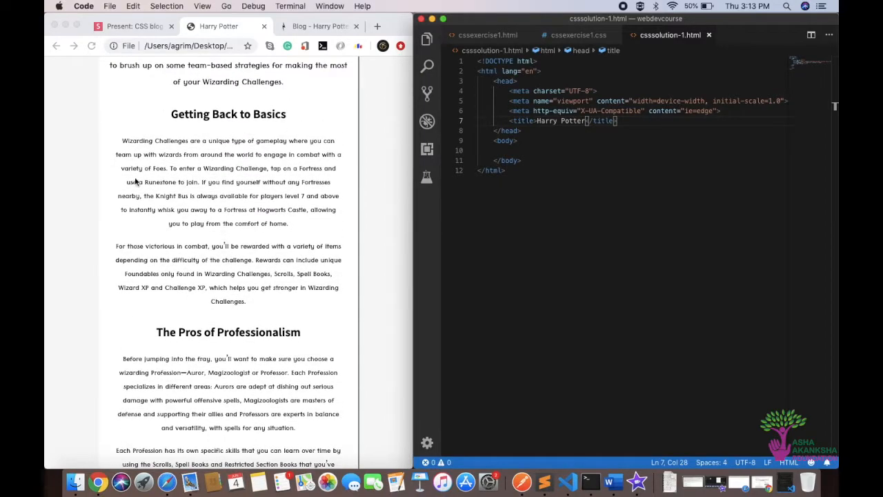
{"action": "mouse_move", "coordinate": [196, 185]}
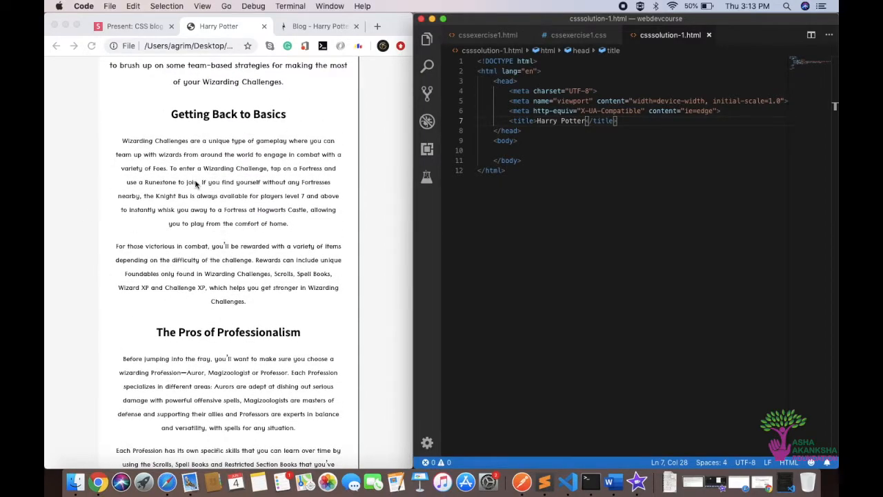
{"action": "scroll", "scroll_direction": "up", "scroll_amount": 3}
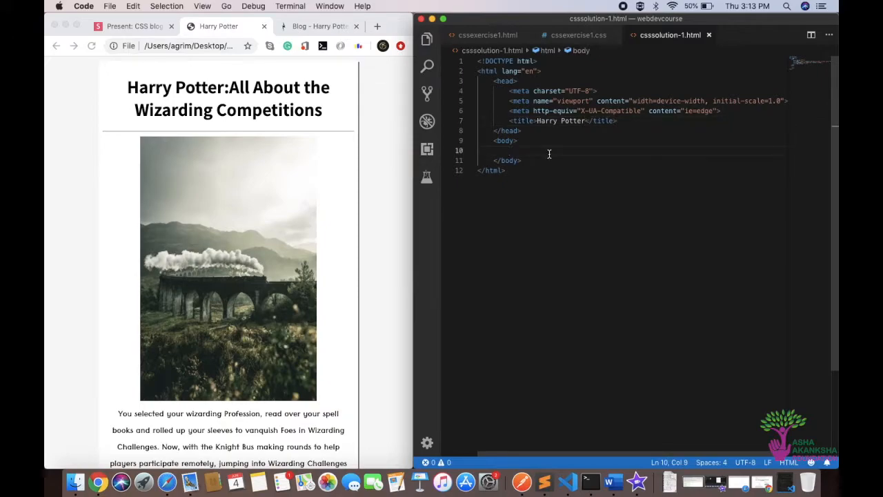
{"action": "mouse_move", "coordinate": [315, 151]}
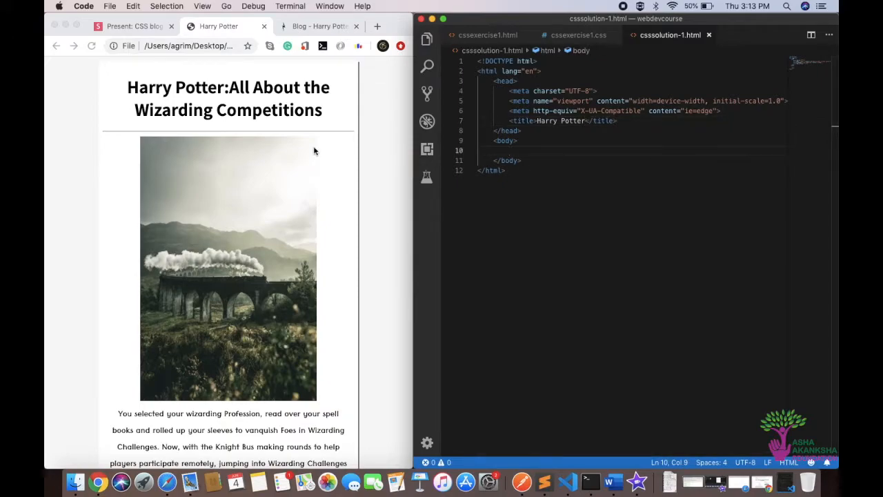
{"action": "mouse_move", "coordinate": [247, 61]}
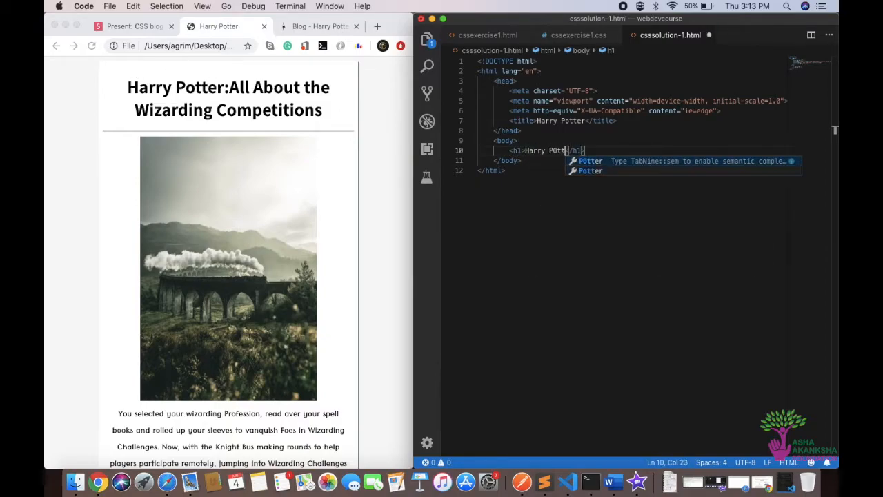
Step: Type the h1 'Harry Potter: All About the Wizarding Competitions' and start an img tag below
{"action": "key", "text": "Backspace"}
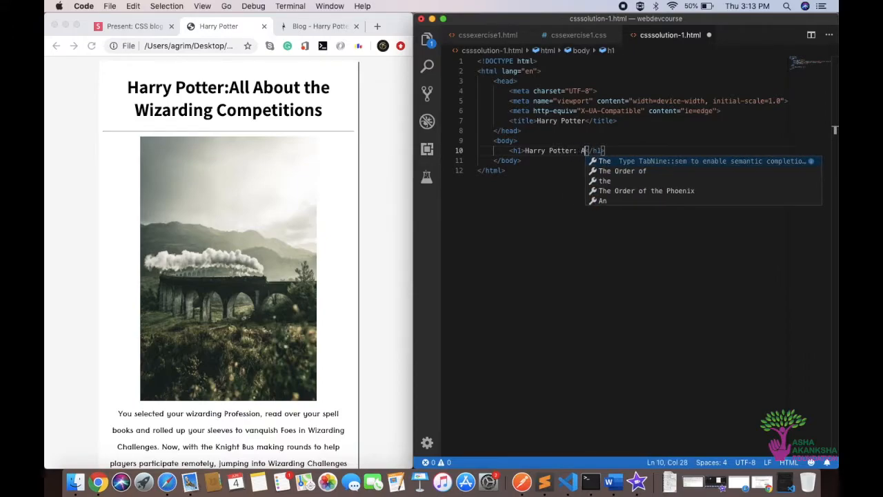
{"action": "type", "text": "ll About"}
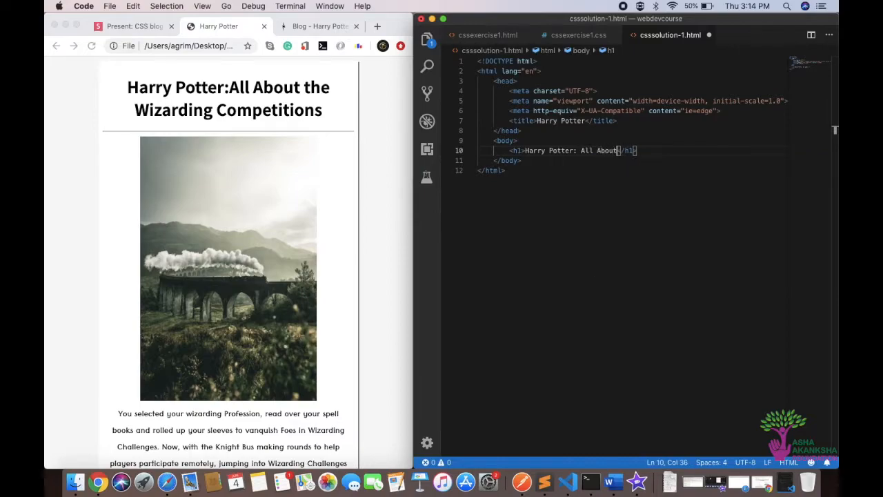
{"action": "type", "text": "the"}
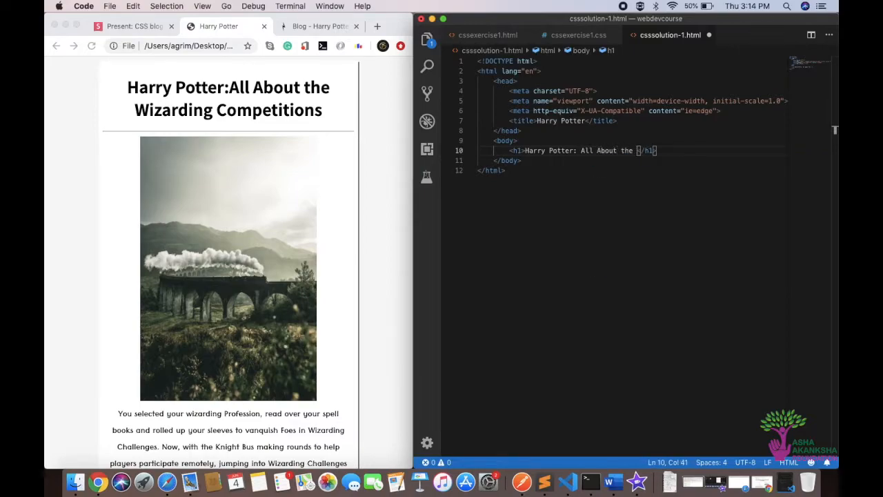
{"action": "type", "text": "Wa"}
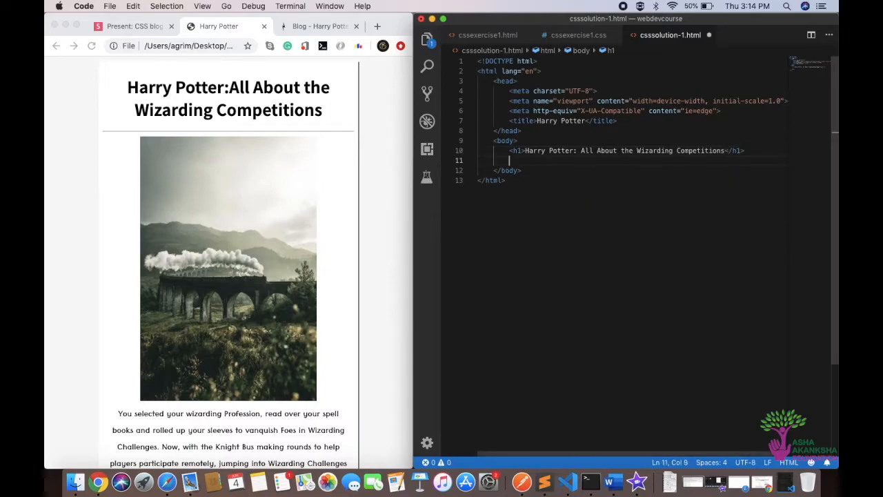
{"action": "type", "text": "img src=\"\" alt=\"\">"}
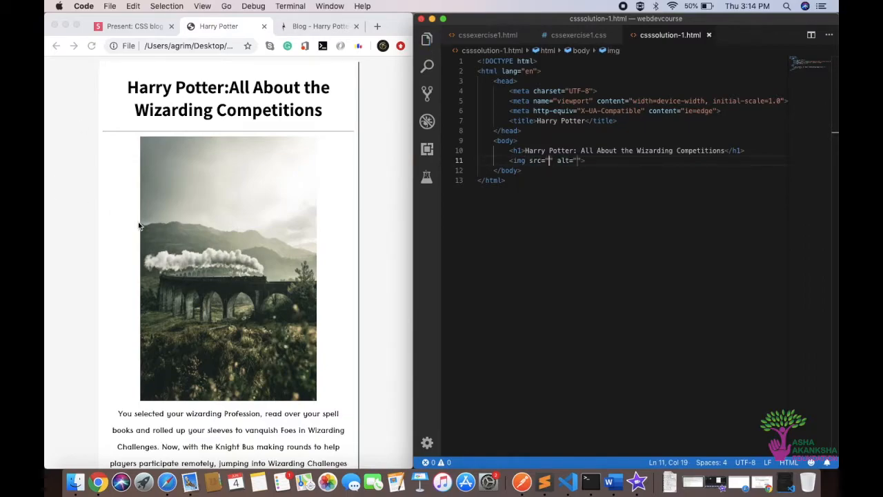
Step: Scroll the Chrome preview through the photo and intro text, then back to the title
{"action": "scroll", "scroll_direction": "down", "scroll_amount": 3}
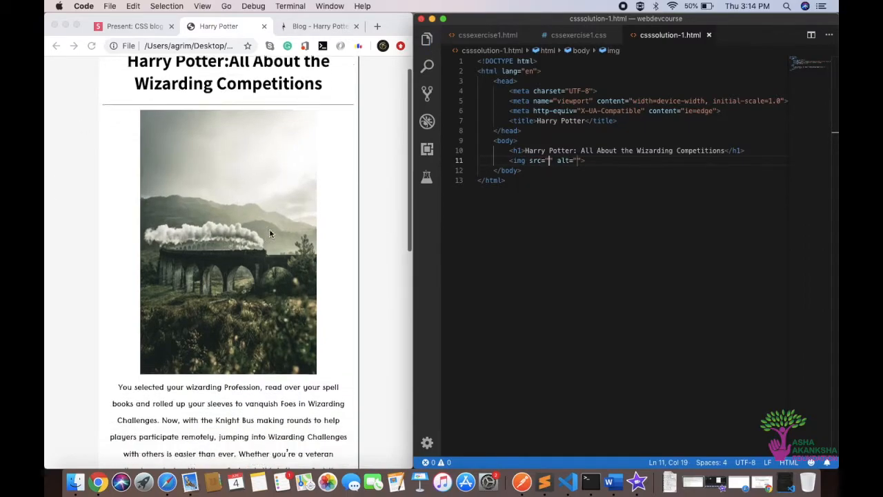
{"action": "scroll", "scroll_direction": "down", "scroll_amount": 3}
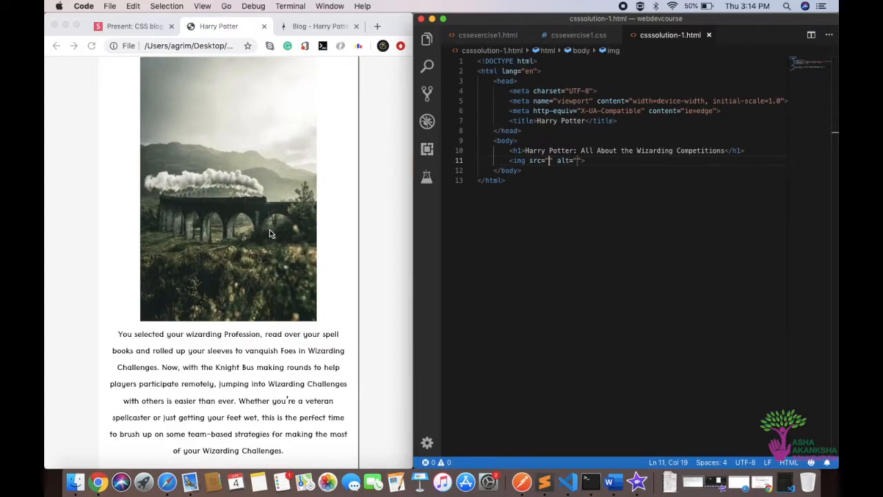
{"action": "scroll", "scroll_direction": "up", "scroll_amount": 3}
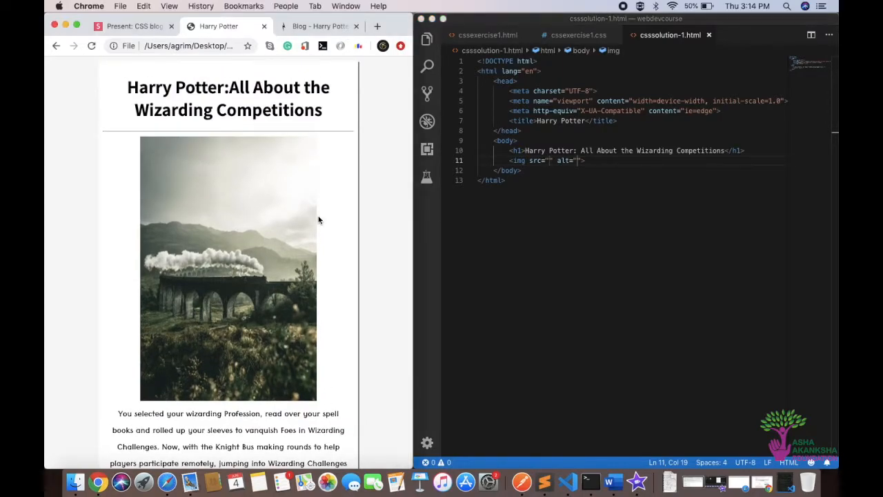
Step: Search Google for unsplash in a new tab and open unsplash.com
{"action": "left_click", "coordinate": [376, 27]}
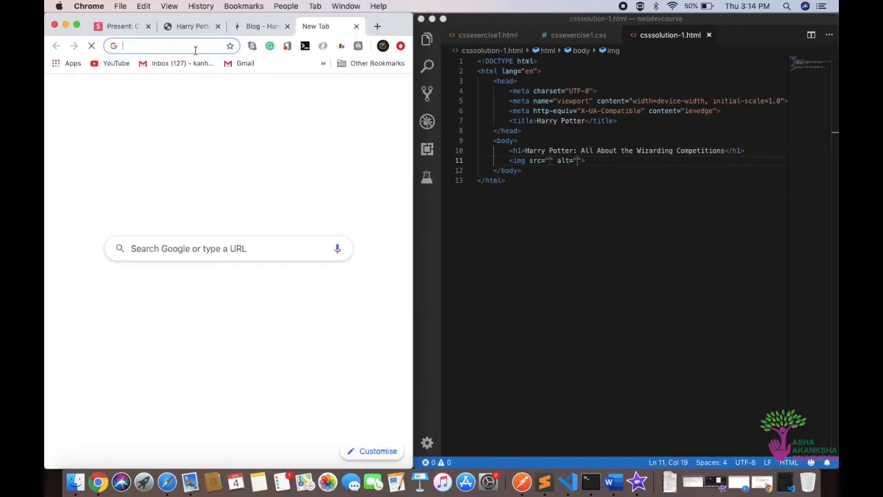
{"action": "type", "text": "unsplash"}
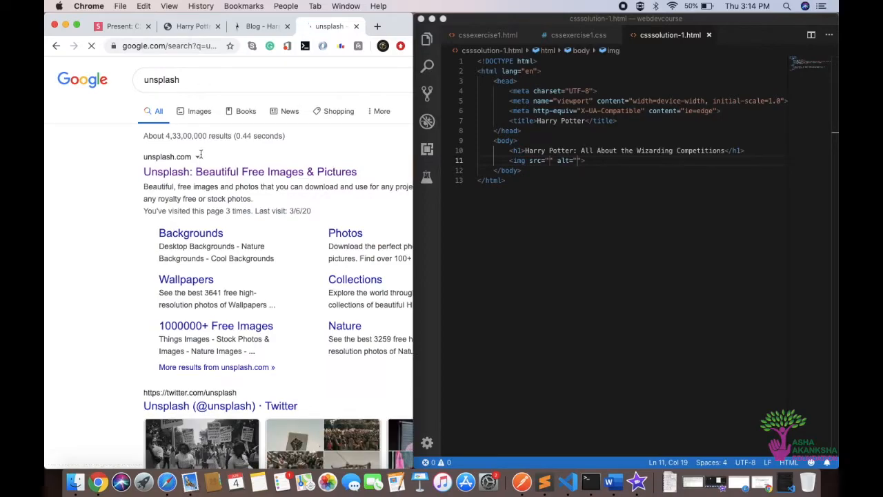
{"action": "left_click", "coordinate": [250, 171]}
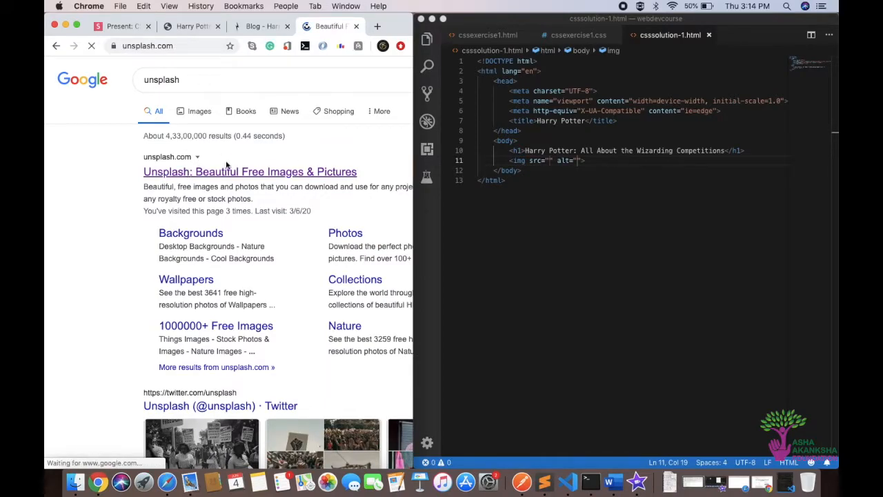
{"action": "left_click", "coordinate": [249, 171]}
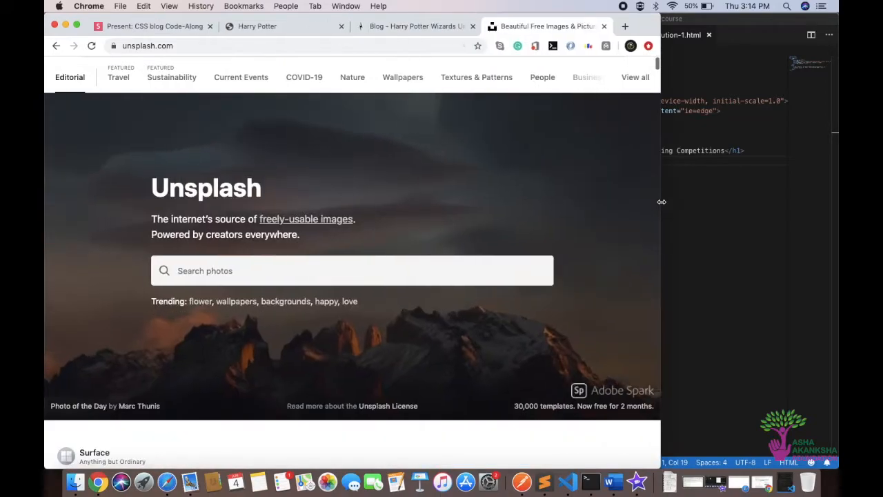
{"action": "scroll", "scroll_direction": "down", "scroll_amount": 3}
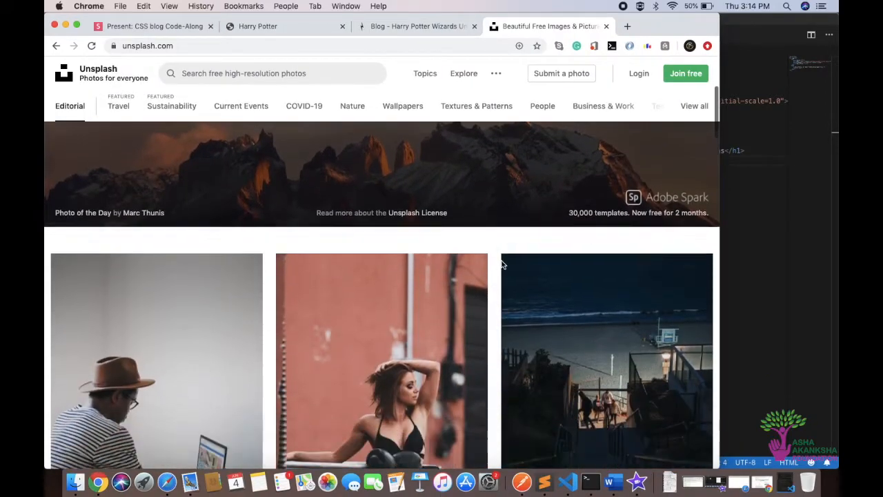
{"action": "scroll", "scroll_direction": "up", "scroll_amount": 3}
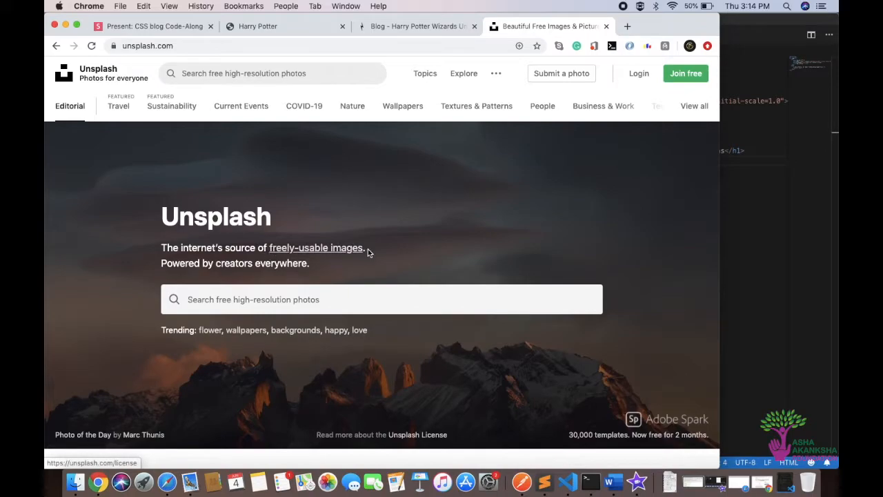
{"action": "scroll", "scroll_direction": "down", "scroll_amount": 3}
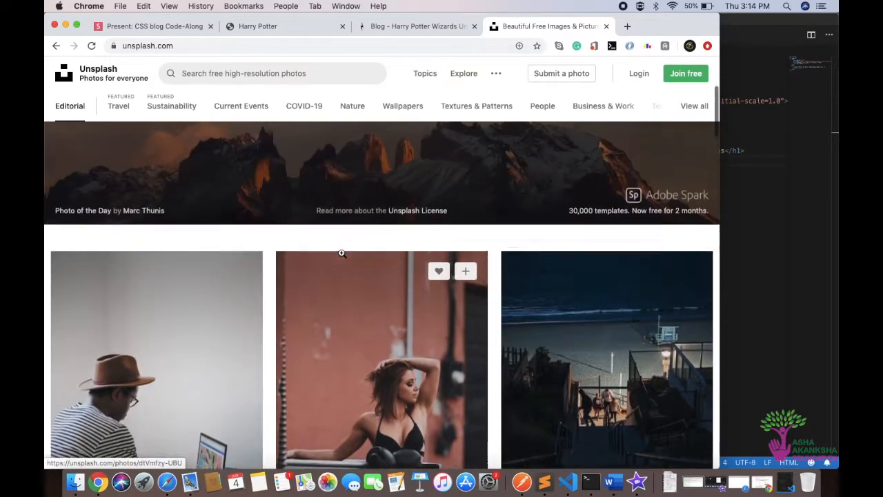
Step: Browse the Unsplash homepage photo grid and return to its top
{"action": "left_click", "coordinate": [283, 27]}
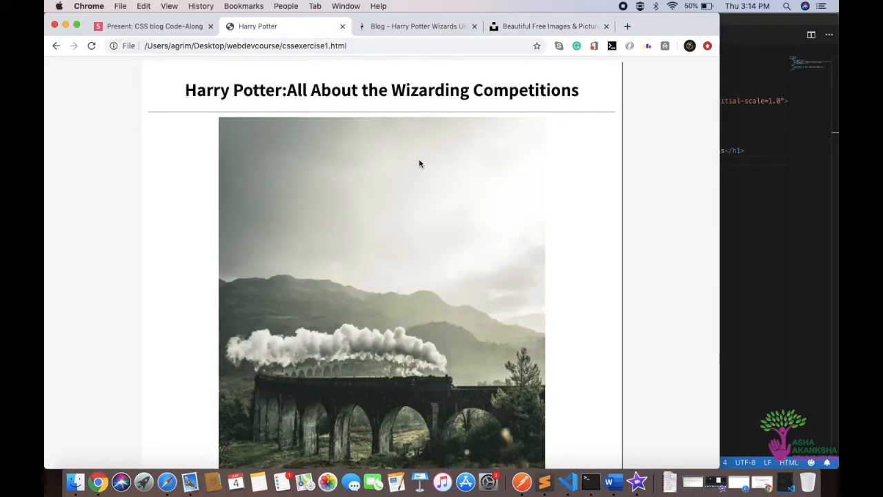
{"action": "left_click", "coordinate": [549, 26]}
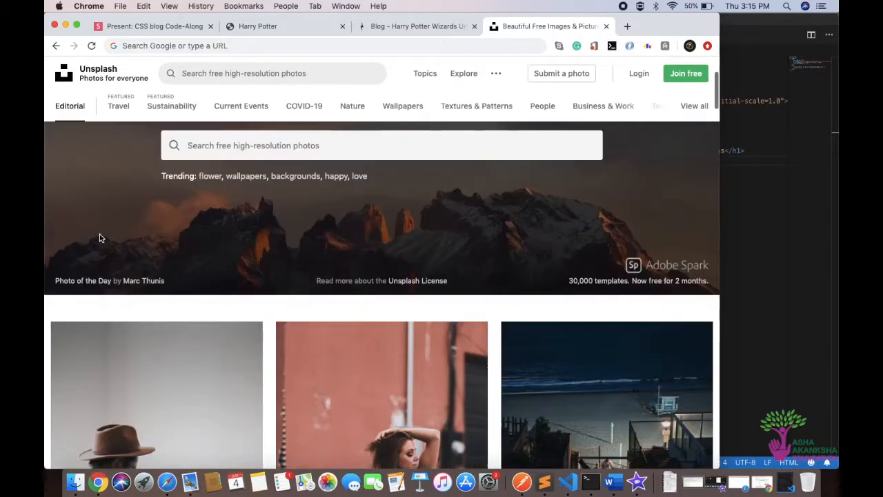
{"action": "scroll", "scroll_direction": "down", "scroll_amount": 3}
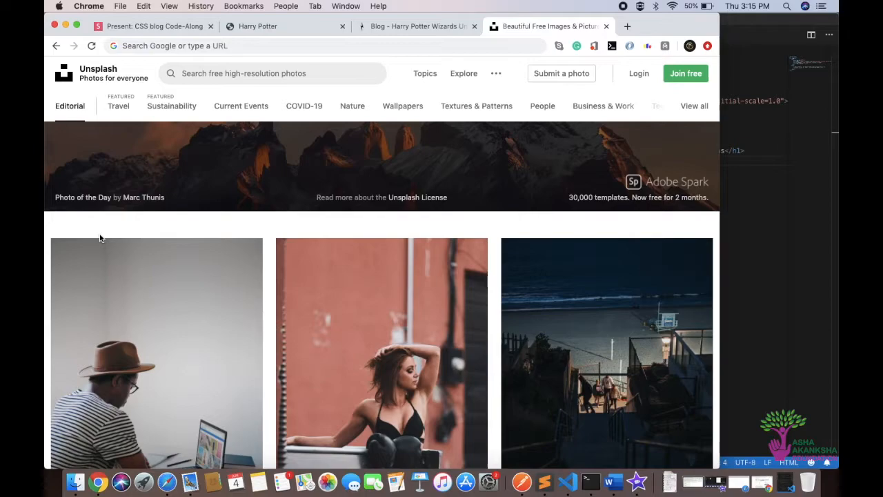
{"action": "scroll", "scroll_direction": "down", "scroll_amount": 3}
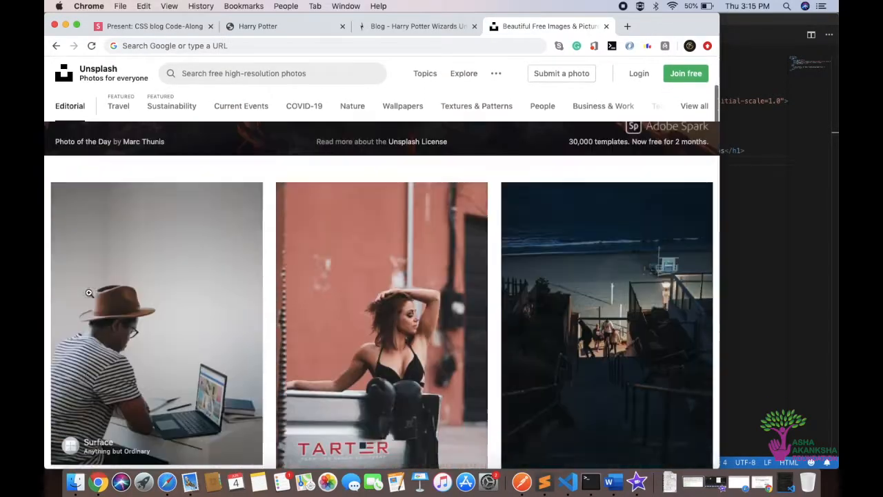
{"action": "scroll", "scroll_direction": "down", "scroll_amount": 3}
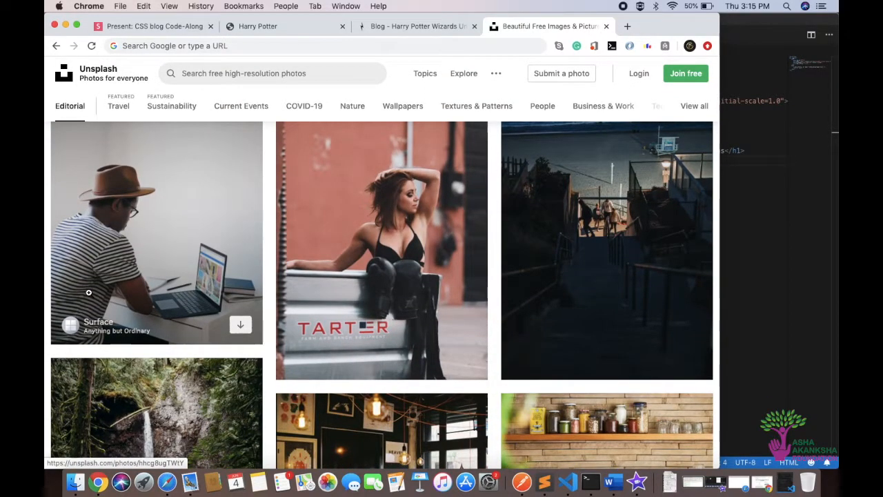
{"action": "scroll", "scroll_direction": "down", "scroll_amount": 3}
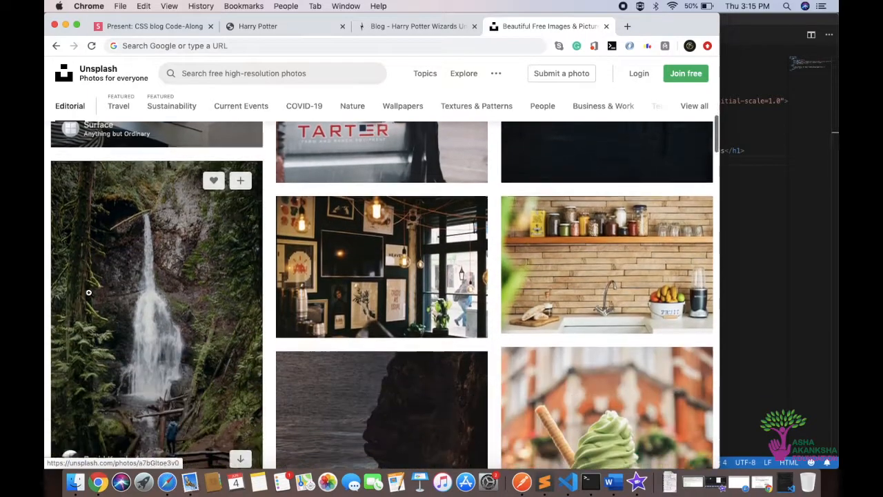
{"action": "scroll", "scroll_direction": "up", "scroll_amount": 3}
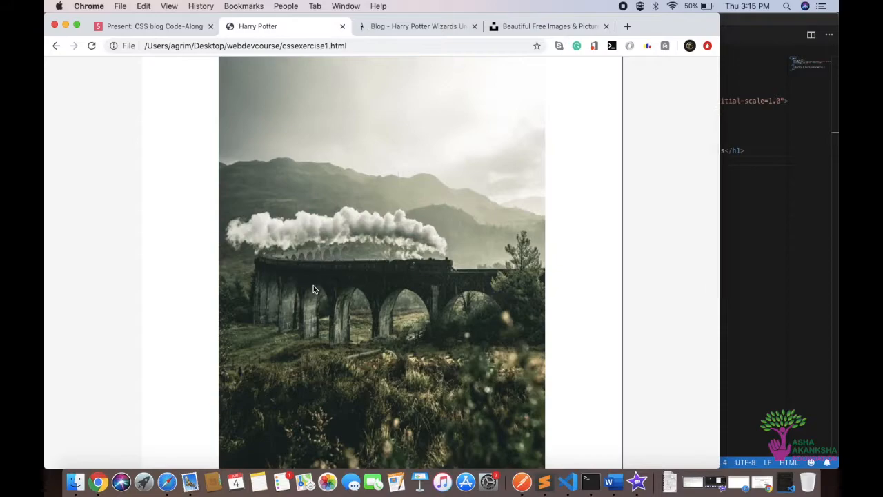
{"action": "scroll", "scroll_direction": "up", "scroll_amount": 3}
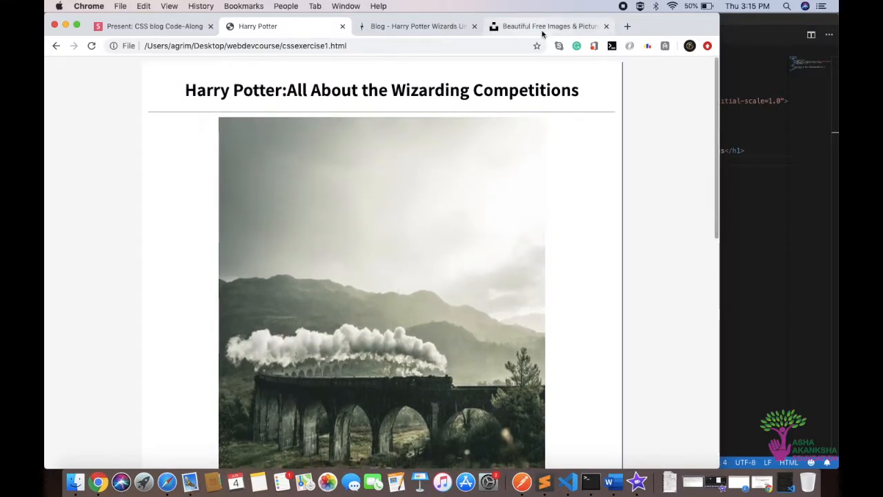
{"action": "left_click", "coordinate": [547, 27]}
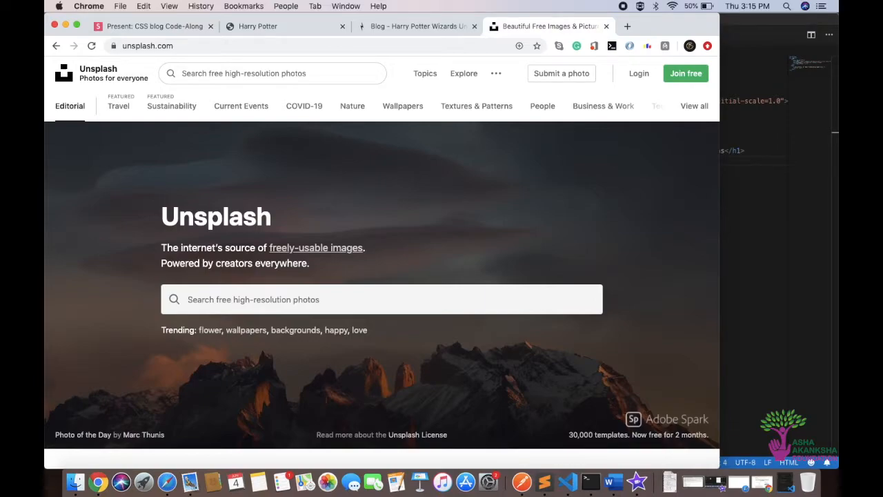
Step: Search Unsplash for 'harry potter' and copy the steam-train viaduct photo's image address
{"action": "type", "text": "harry potter"}
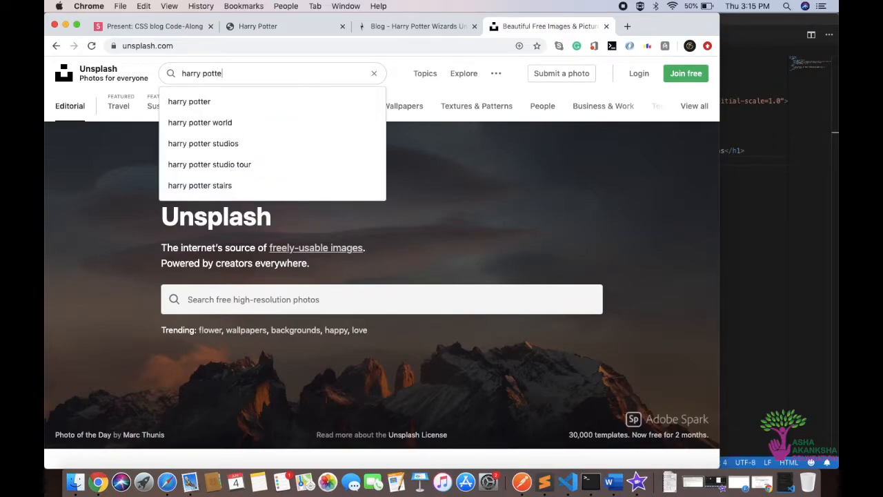
{"action": "left_click", "coordinate": [189, 101]}
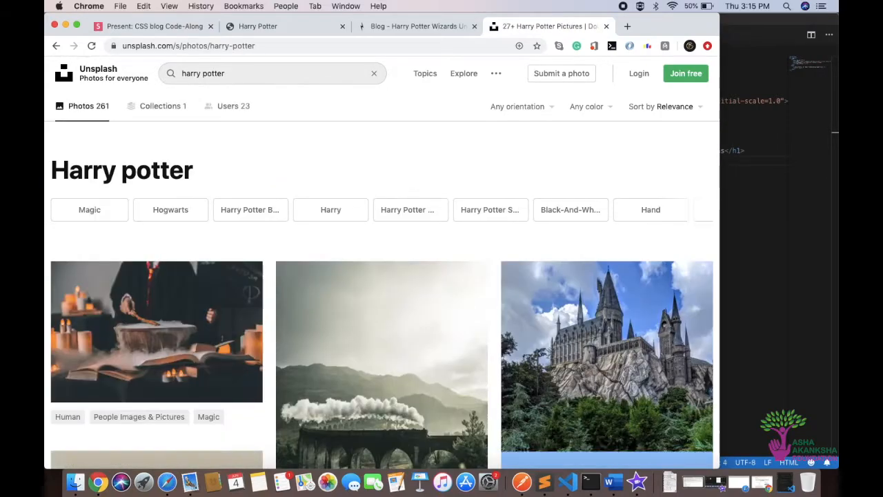
{"action": "scroll", "scroll_direction": "down", "scroll_amount": 3}
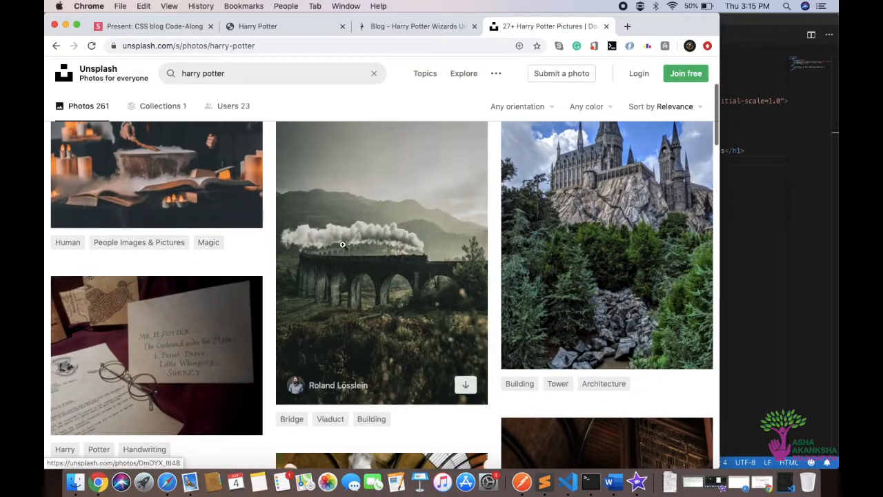
{"action": "right_click", "coordinate": [343, 244]}
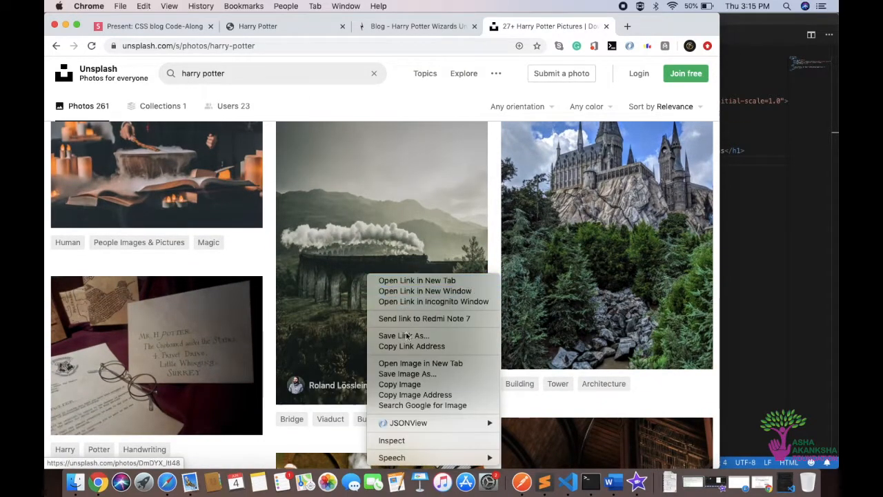
{"action": "mouse_move", "coordinate": [415, 394]}
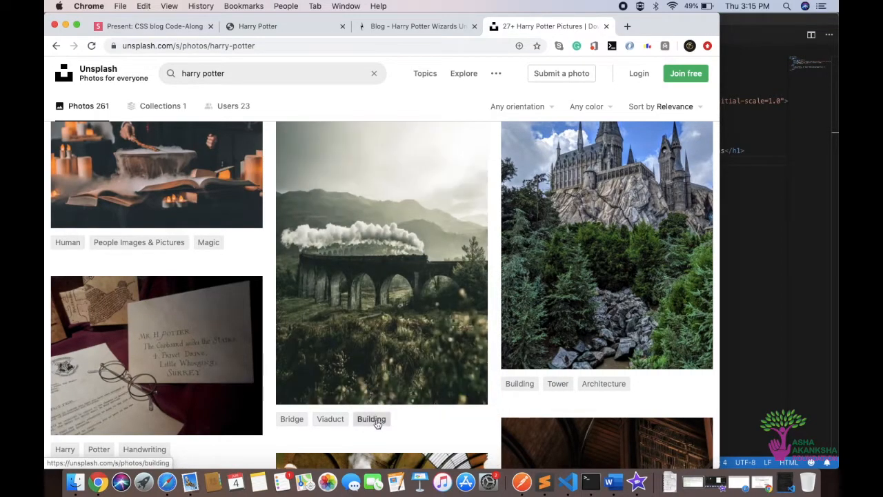
{"action": "left_click", "coordinate": [276, 27]}
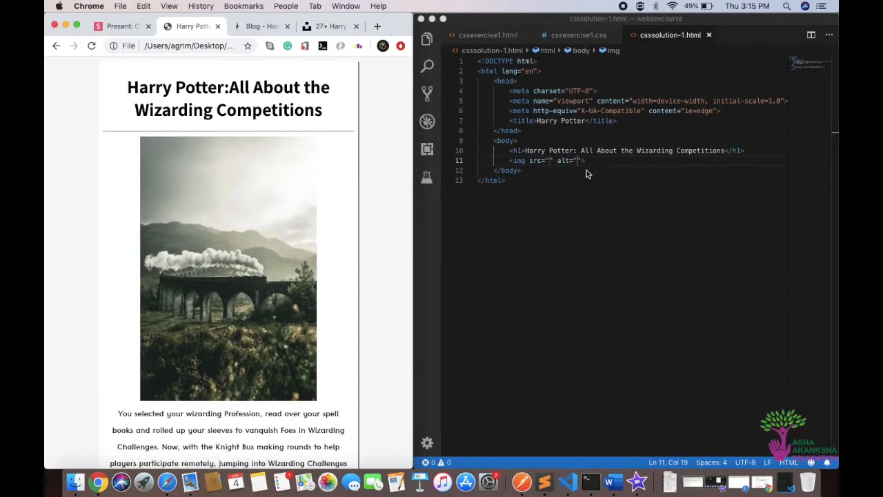
Step: Paste the steam-train photo URL into the img src and add 'Harry Potter' alt text
{"action": "left_click", "coordinate": [548, 160]}
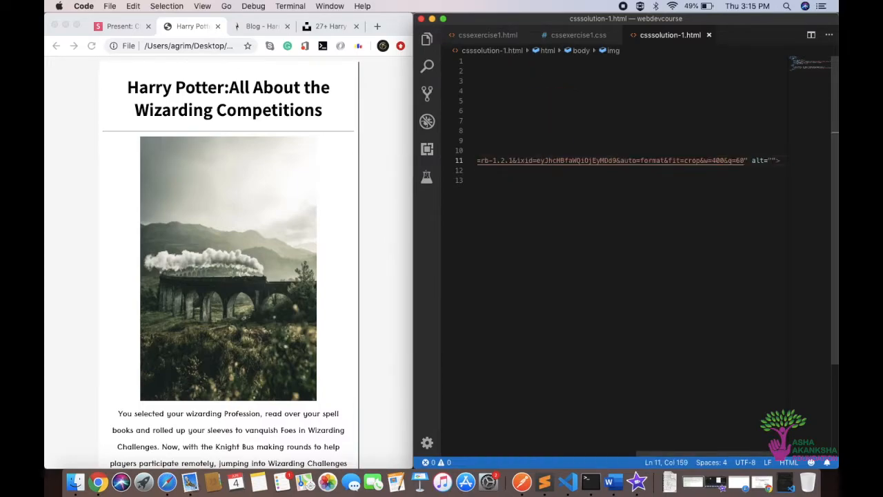
{"action": "type", "text": "Harry Potter i"}
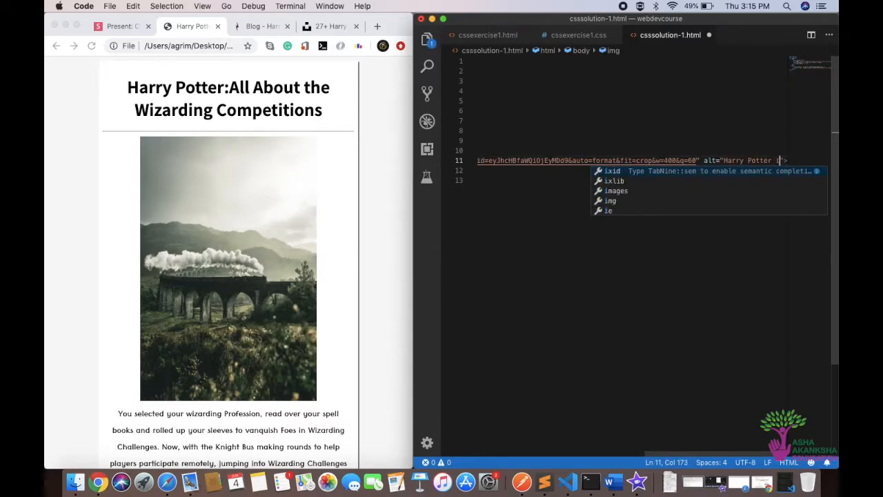
{"action": "type", "text": "Images.unsplash.com/photo-1527684651001-731c474bbb5a?ixl"}
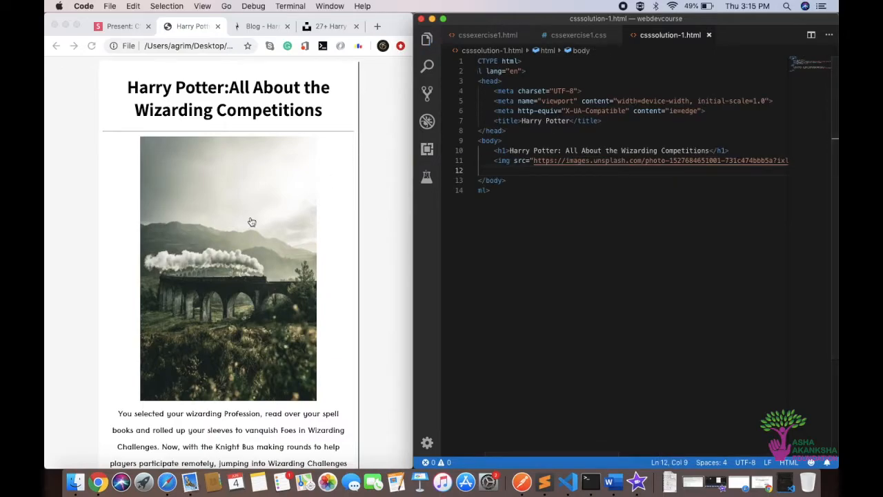
{"action": "scroll", "scroll_direction": "down", "scroll_amount": 3}
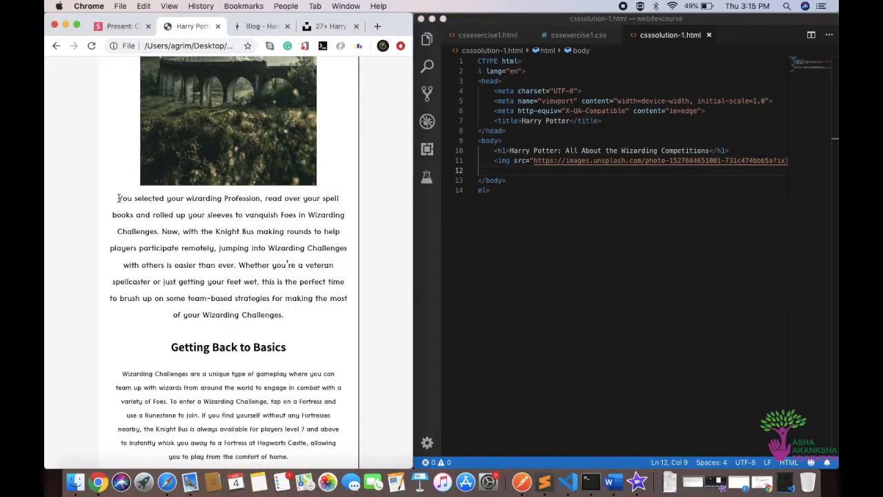
Step: Add the intro paragraph and the 'Getting Back to Basics' h4 heading
{"action": "left_click_drag", "start_coordinate": [117, 198], "coordinate": [283, 315]}
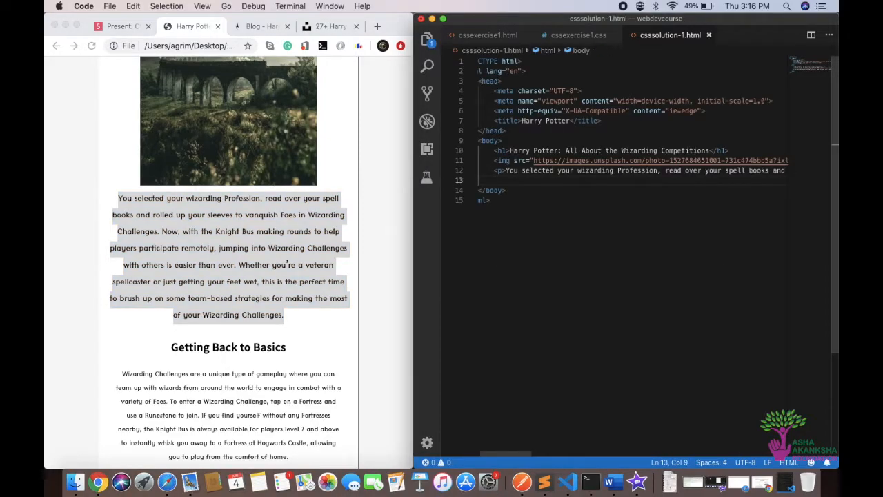
{"action": "scroll", "scroll_direction": "down", "scroll_amount": 3}
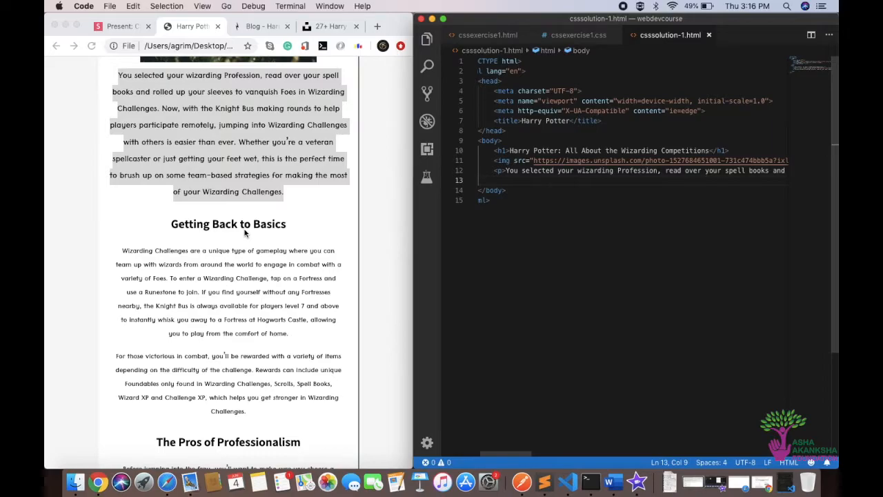
{"action": "double_click", "coordinate": [190, 223]}
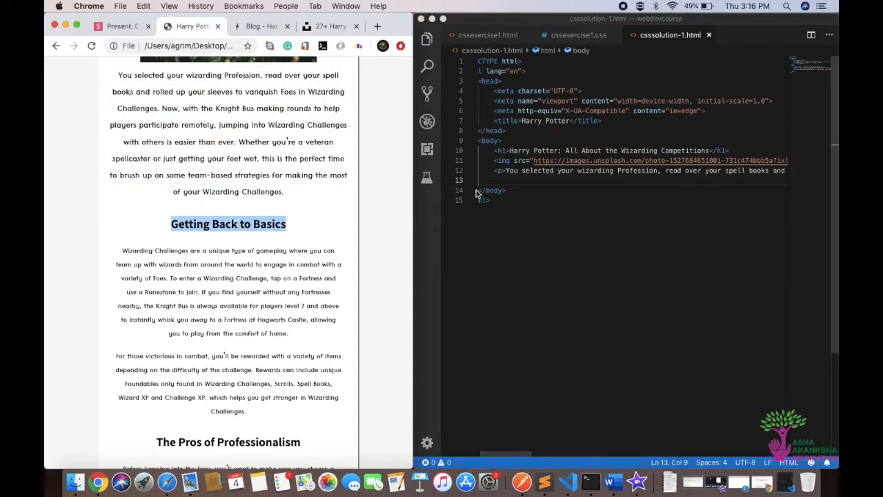
{"action": "type", "text": "h4"}
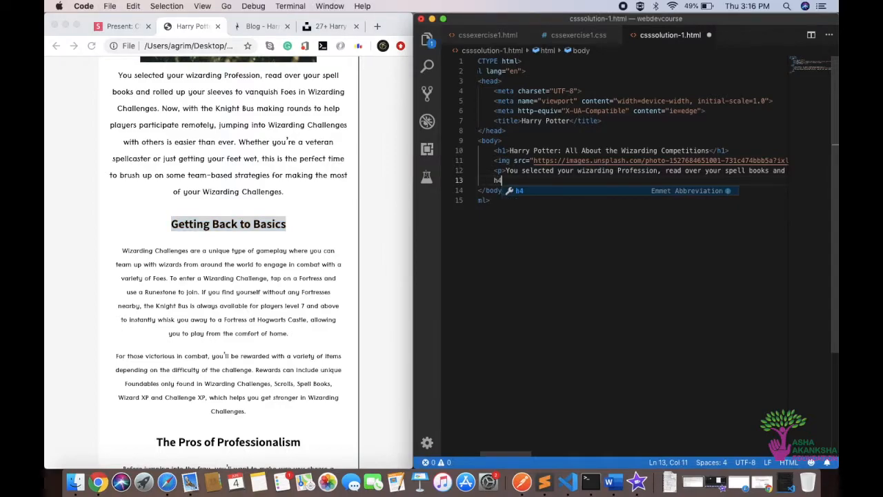
{"action": "type", "text": "Getting Back to Basics</h4>"}
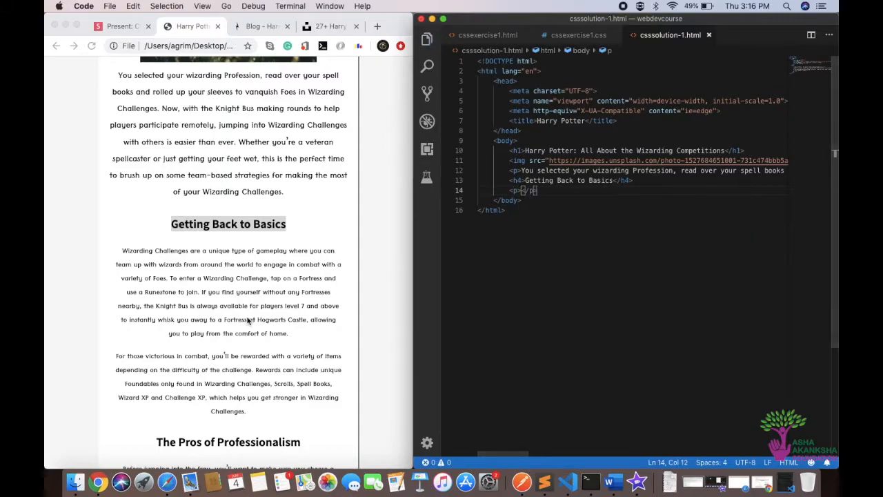
Step: Copy and paste the two paragraphs that follow Getting Back to Basics
{"action": "triple_click", "coordinate": [228, 291]}
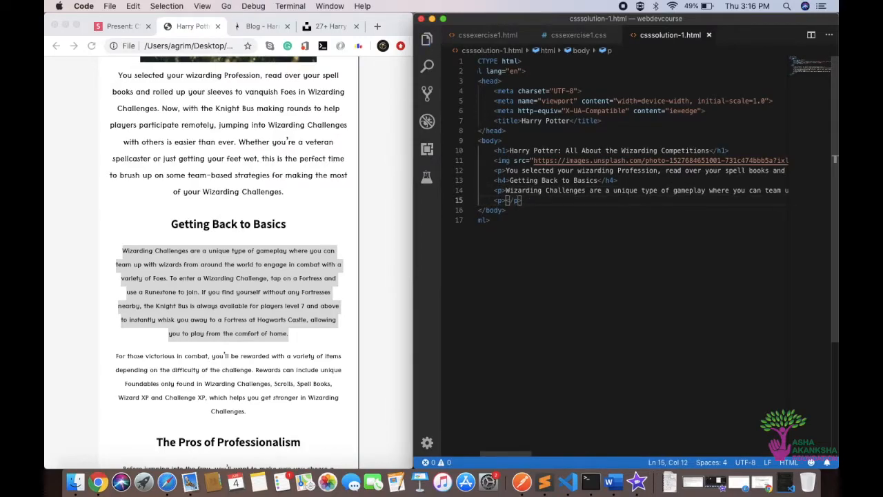
{"action": "scroll", "scroll_direction": "down", "scroll_amount": 3}
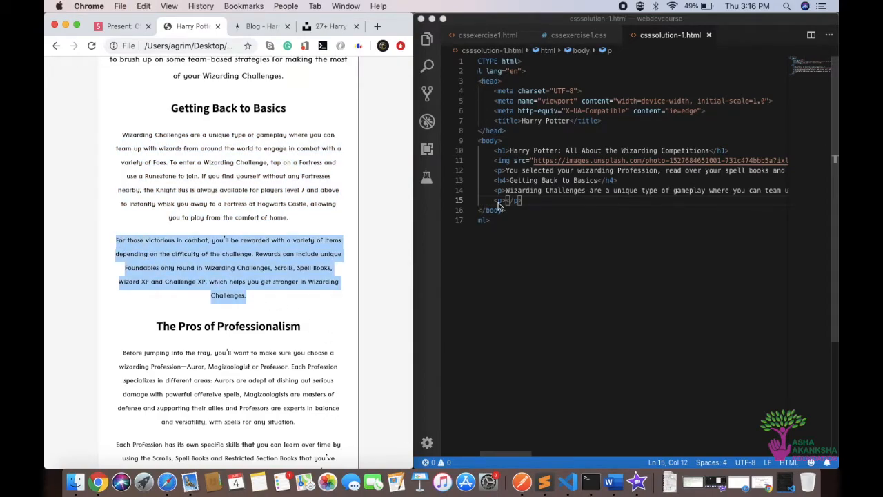
{"action": "left_click", "coordinate": [514, 200]}
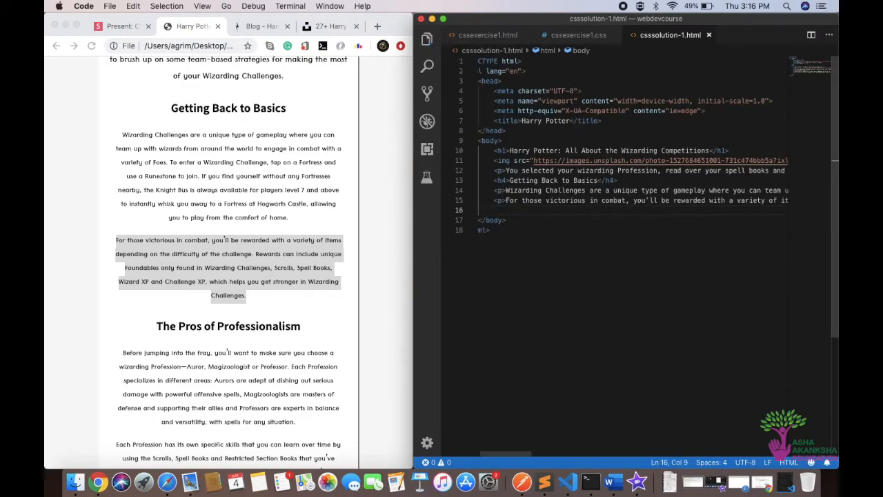
{"action": "scroll", "scroll_direction": "down", "scroll_amount": 3}
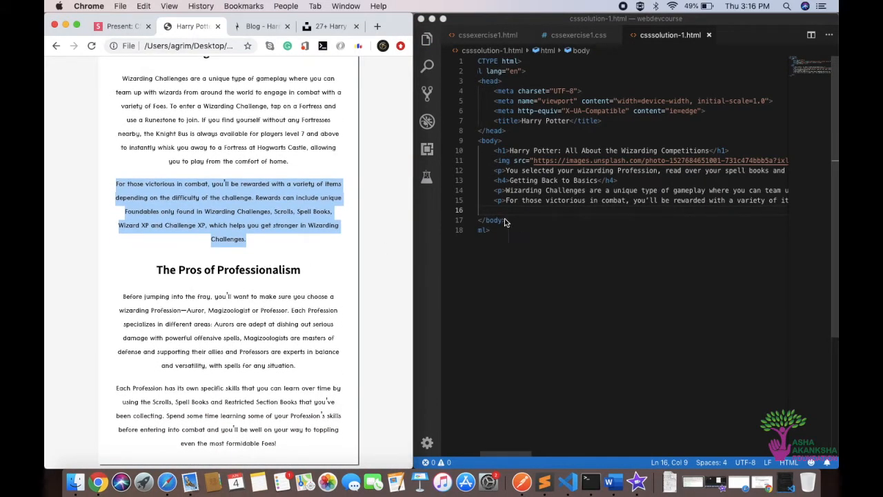
Step: Start typing the h4 abbreviation for 'The Pros of Professionalism' heading
{"action": "type", "text": "h"}
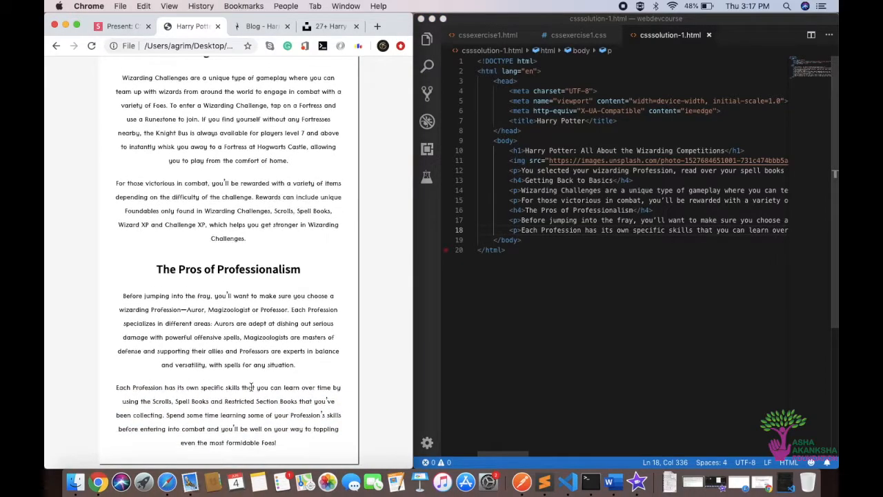
{"action": "scroll", "scroll_direction": "up", "scroll_amount": 3}
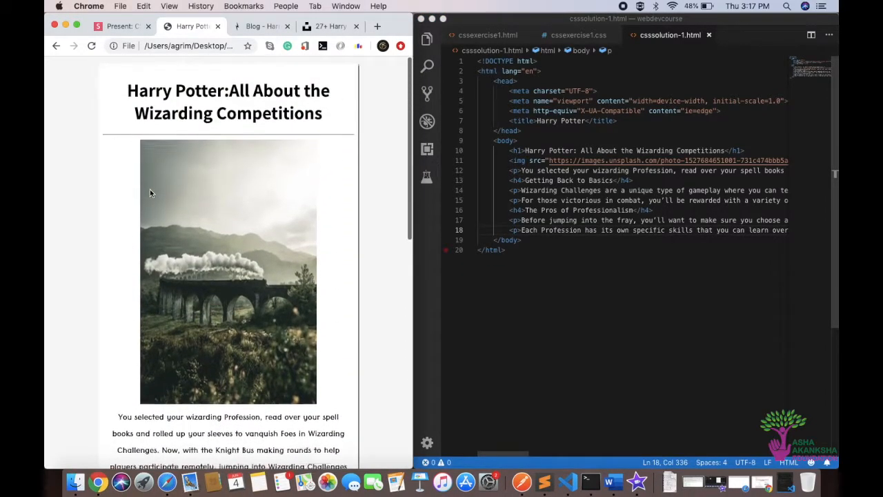
{"action": "left_click", "coordinate": [618, 121]}
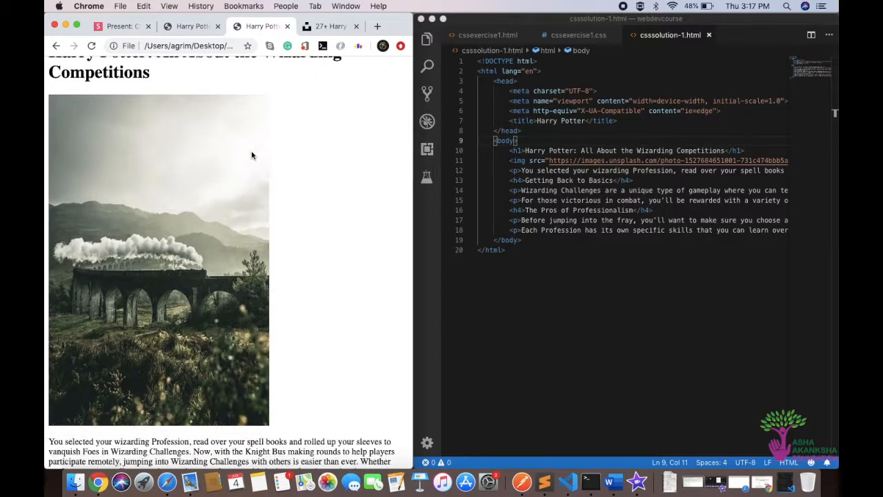
{"action": "scroll", "scroll_direction": "down", "scroll_amount": 3}
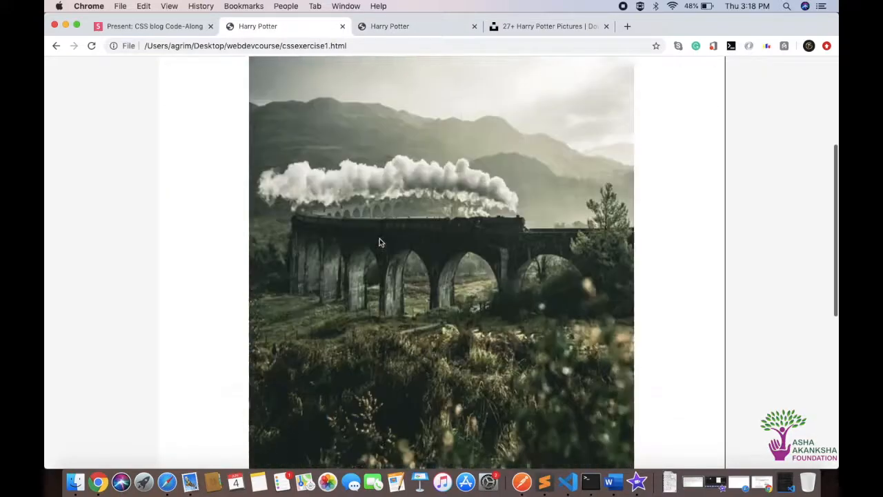
{"action": "scroll", "scroll_direction": "up", "scroll_amount": 3}
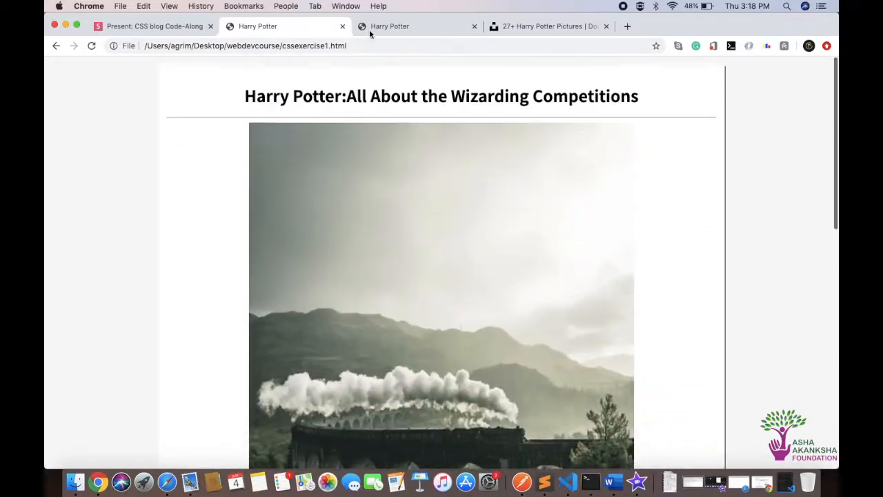
{"action": "left_click", "coordinate": [389, 26]}
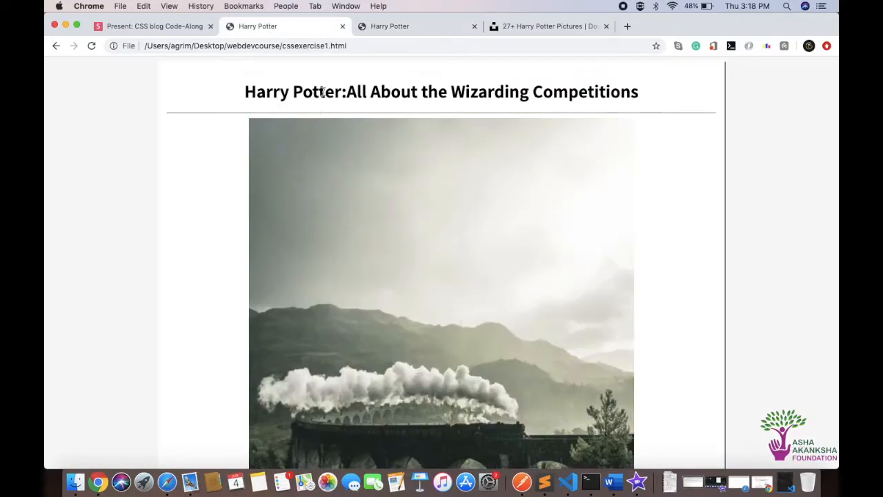
{"action": "mouse_move", "coordinate": [172, 221]}
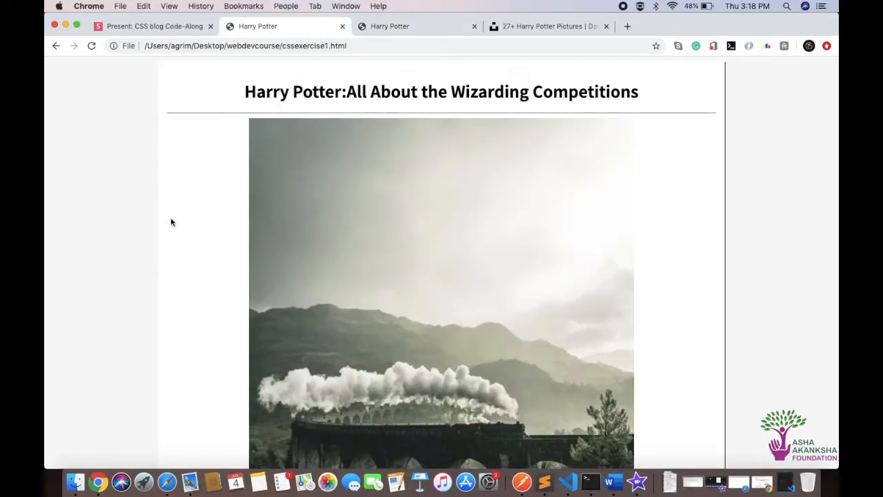
{"action": "mouse_move", "coordinate": [675, 68]}
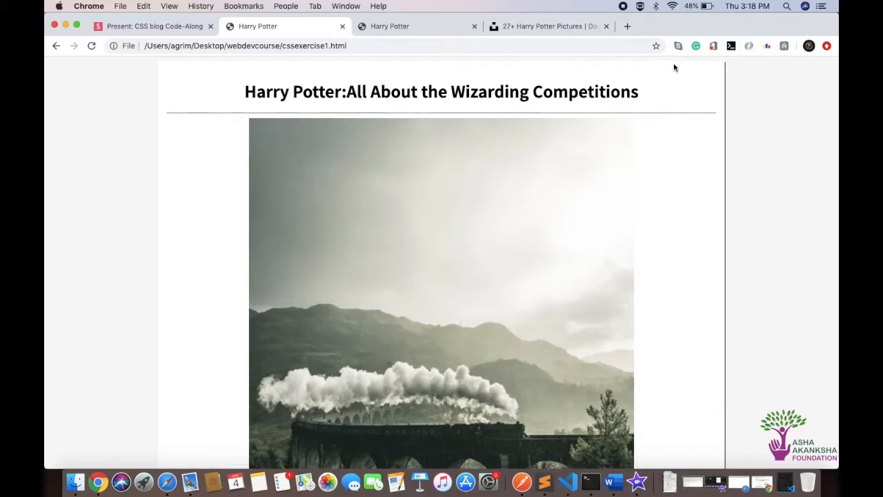
{"action": "mouse_move", "coordinate": [46, 135]}
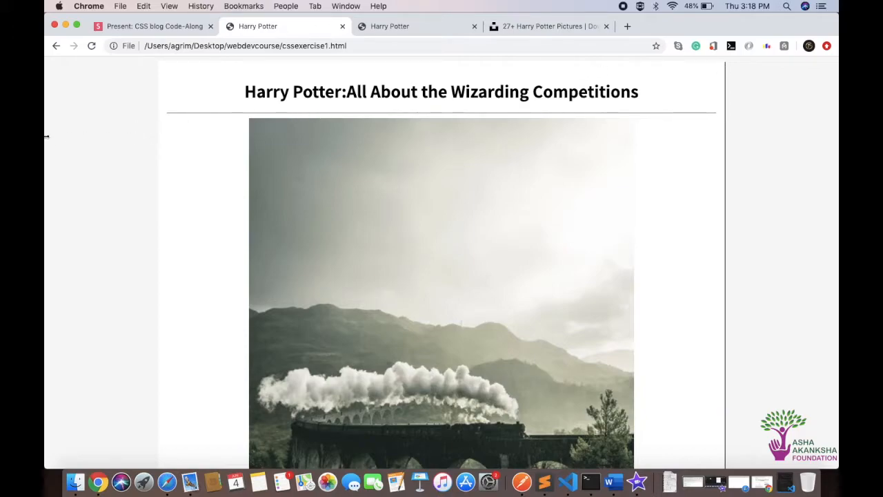
{"action": "mouse_move", "coordinate": [768, 114]}
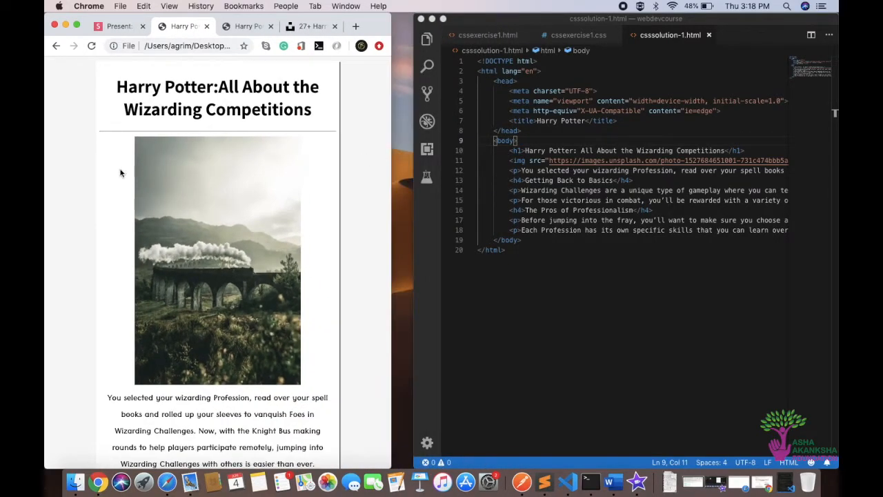
{"action": "mouse_move", "coordinate": [103, 223]}
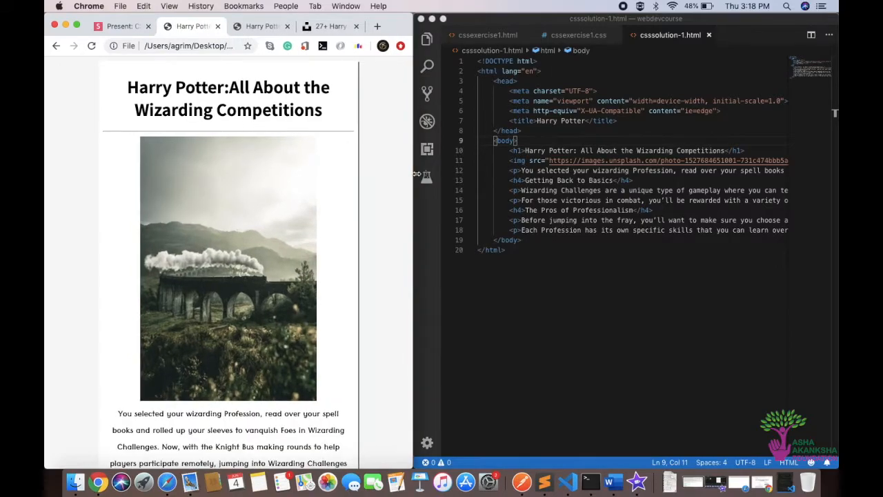
Step: Scroll through the page code and the unstyled solution preview to compare them
{"action": "left_click", "coordinate": [524, 151]}
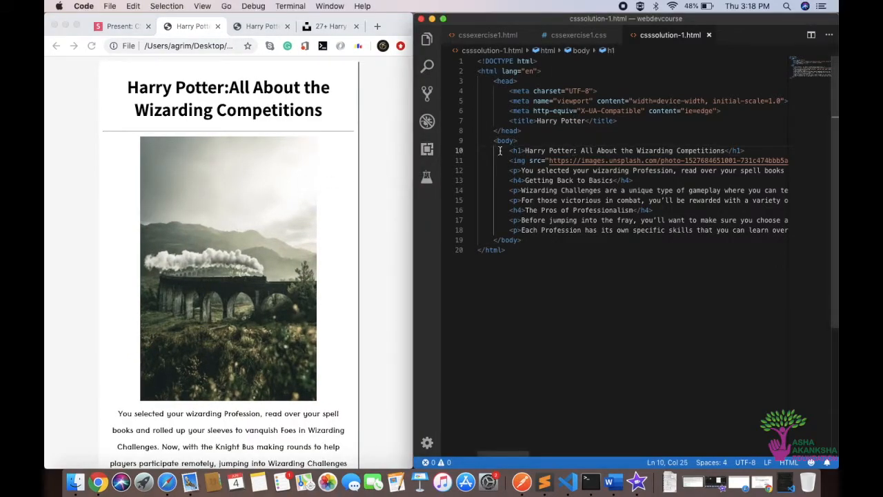
{"action": "scroll", "scroll_direction": "down", "scroll_amount": 3}
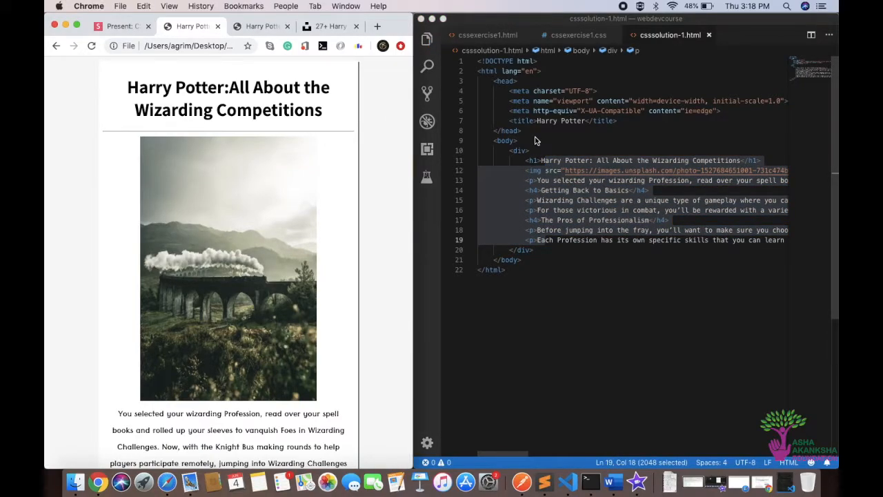
{"action": "left_click", "coordinate": [261, 26]}
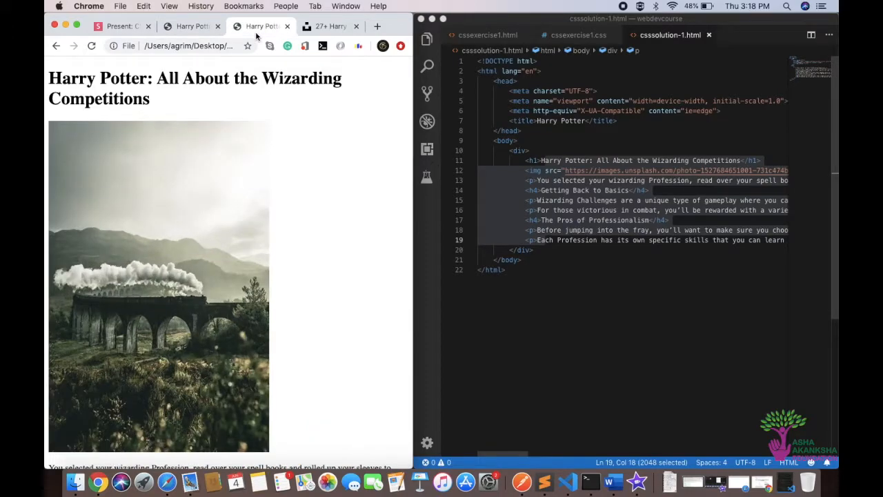
{"action": "scroll", "scroll_direction": "down", "scroll_amount": 3}
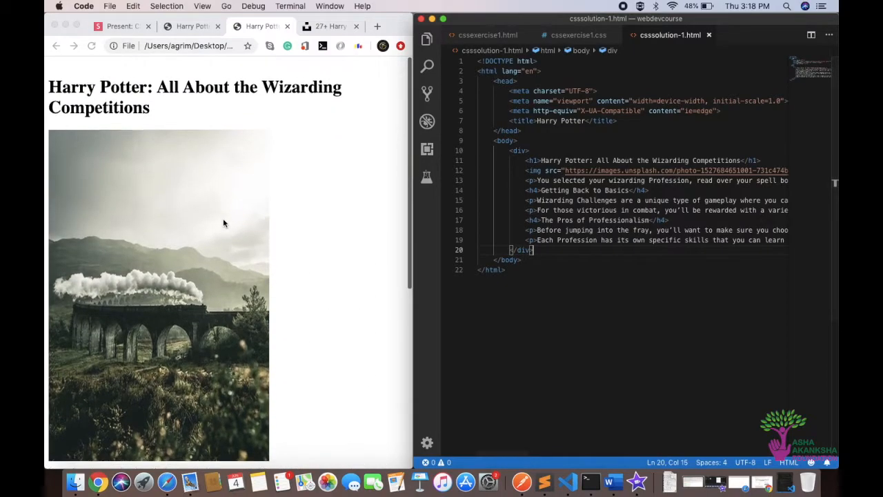
{"action": "scroll", "scroll_direction": "down", "scroll_amount": 3}
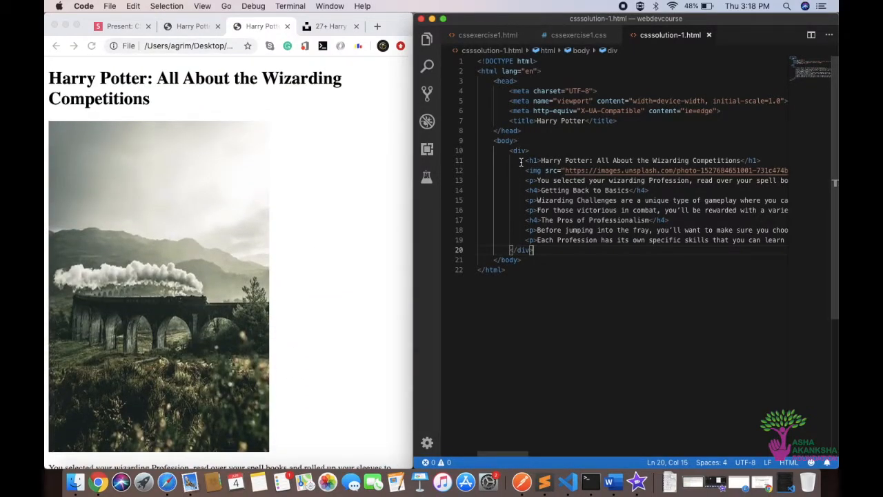
Step: Give the opening outer div on line 10 the attribute class="container" and save
{"action": "left_click", "coordinate": [519, 150]}
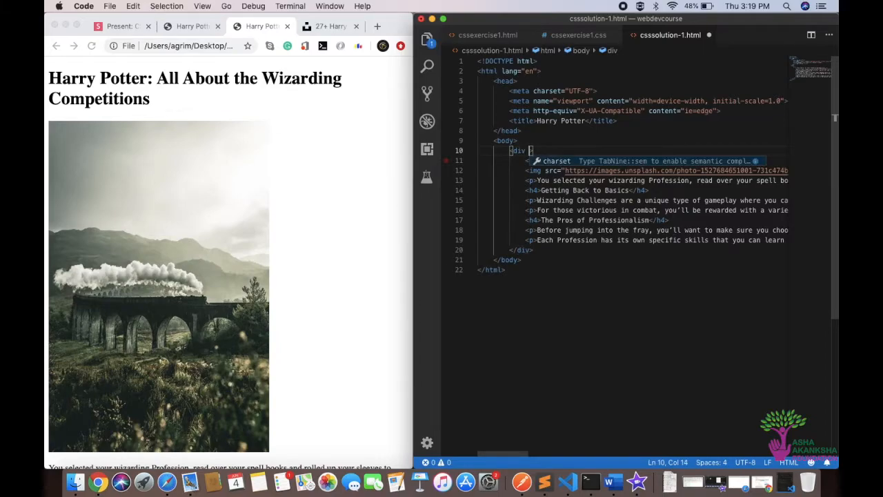
{"action": "type", "text": "id="}
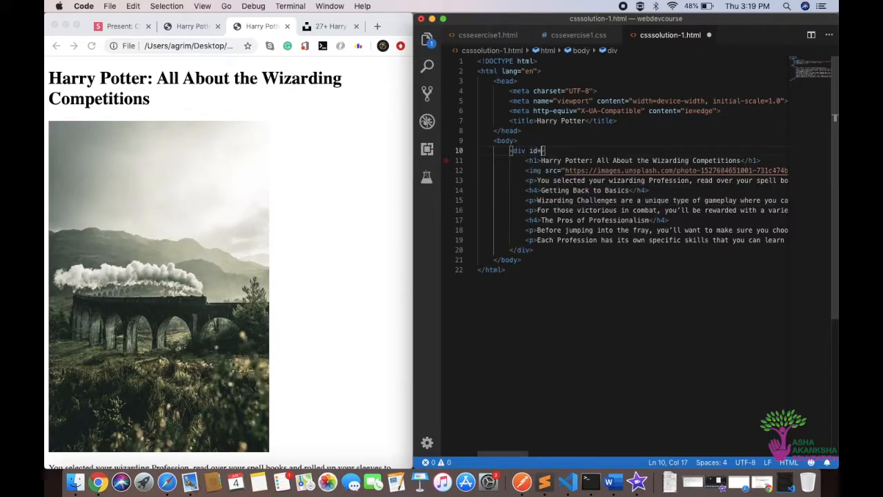
{"action": "type", "text": "class"}
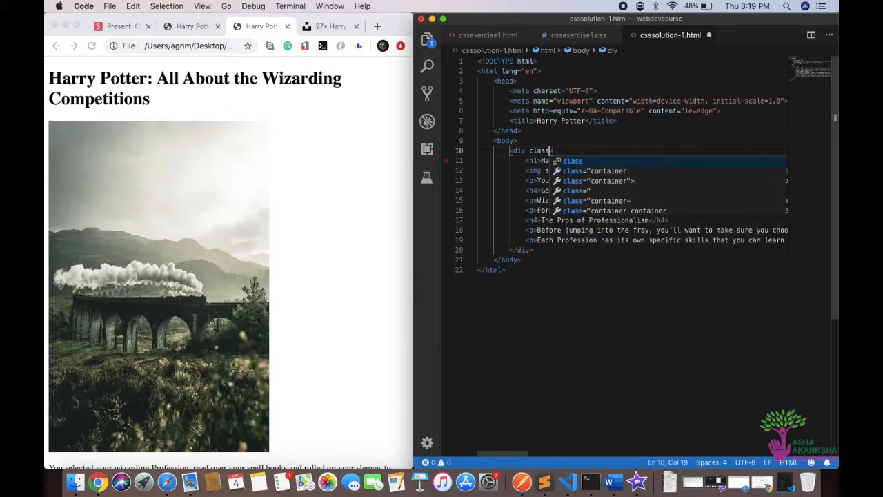
{"action": "type", "text": "=\"container\">"}
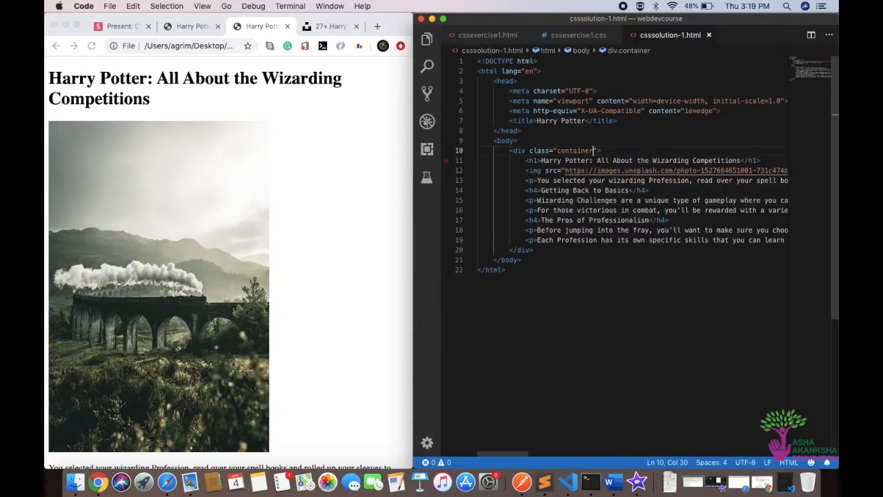
{"action": "left_click", "coordinate": [546, 151]}
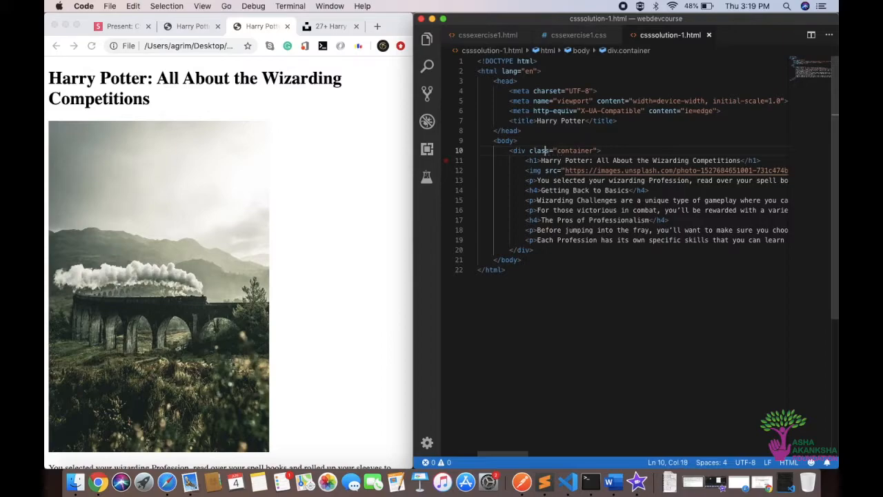
{"action": "left_click", "coordinate": [529, 151]}
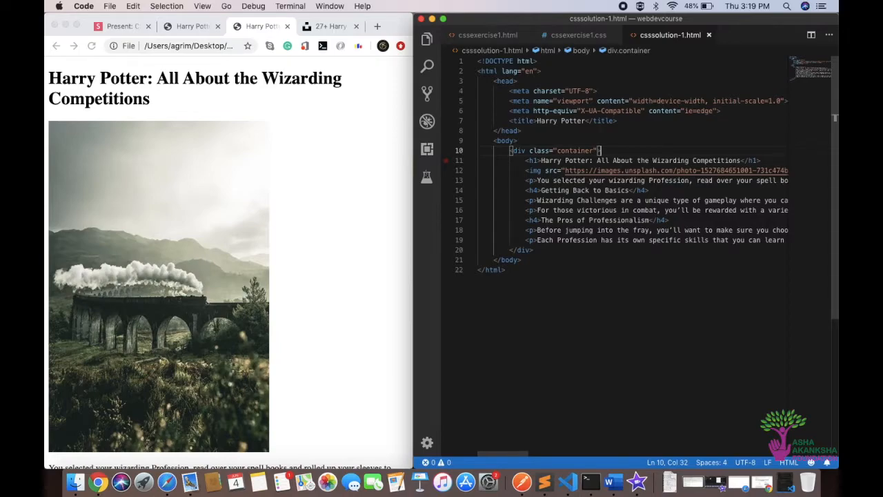
Step: Scroll through the styled cssexercise1.html page to review its intro and section headings
{"action": "scroll", "scroll_direction": "down", "scroll_amount": 3}
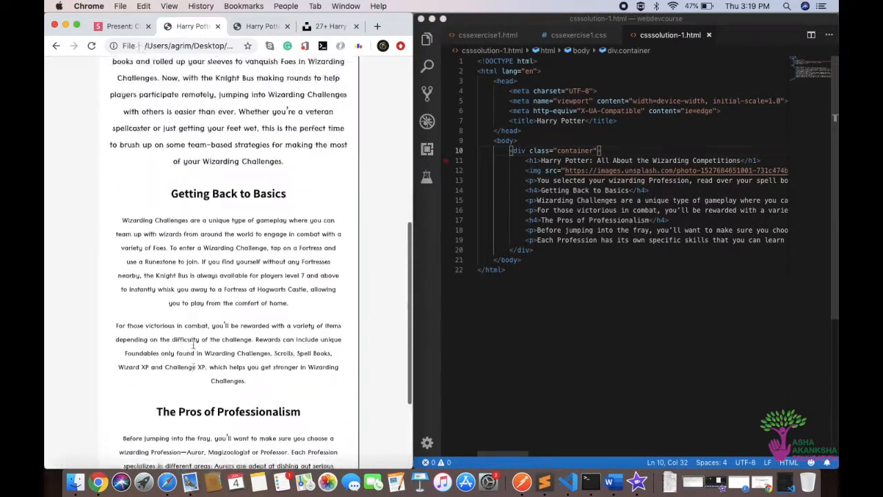
{"action": "scroll", "scroll_direction": "up", "scroll_amount": 3}
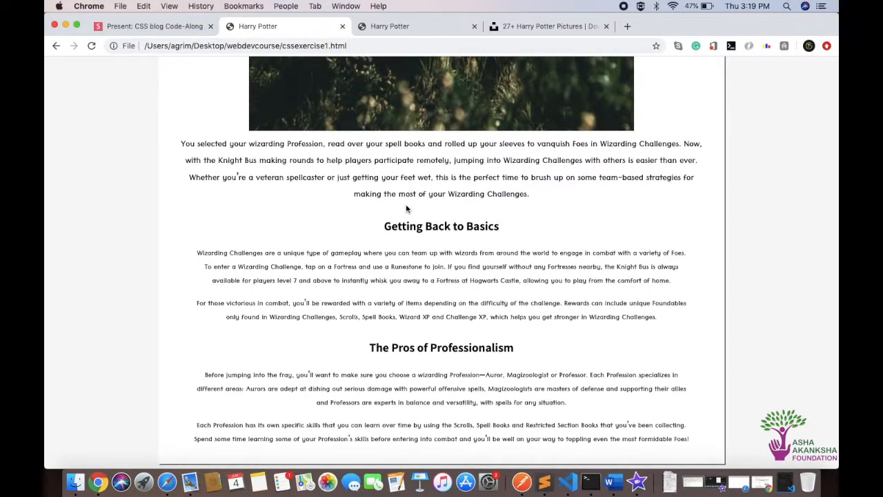
{"action": "scroll", "scroll_direction": "up", "scroll_amount": 3}
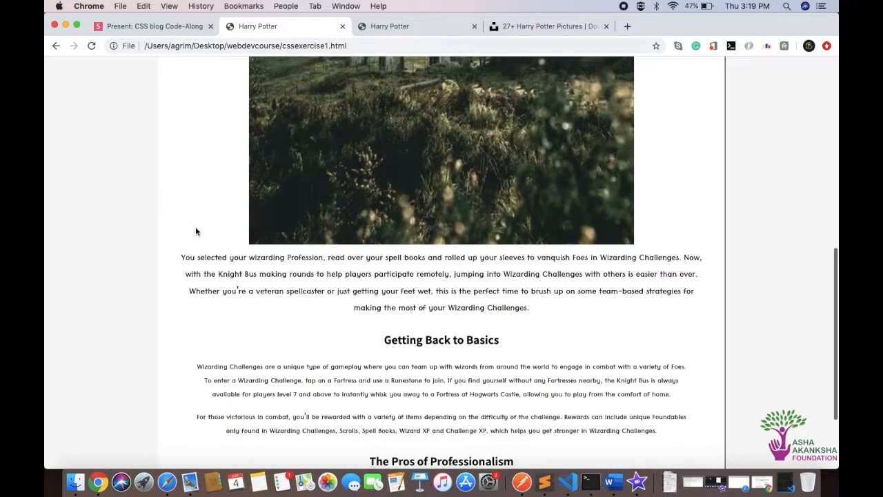
{"action": "scroll", "scroll_direction": "down", "scroll_amount": 3}
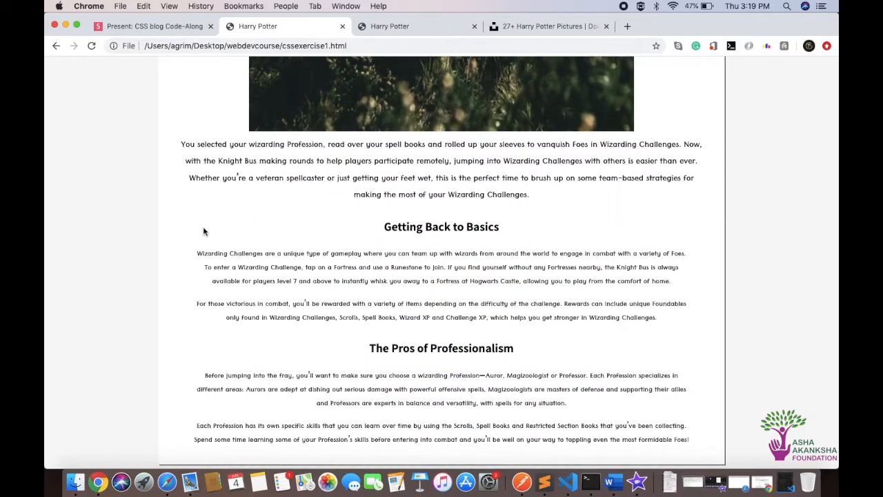
{"action": "mouse_move", "coordinate": [189, 238]}
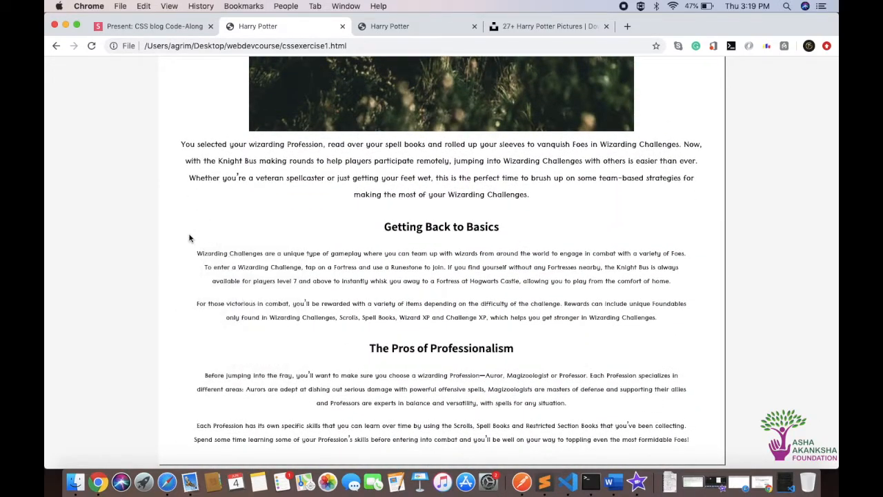
{"action": "mouse_move", "coordinate": [503, 201]}
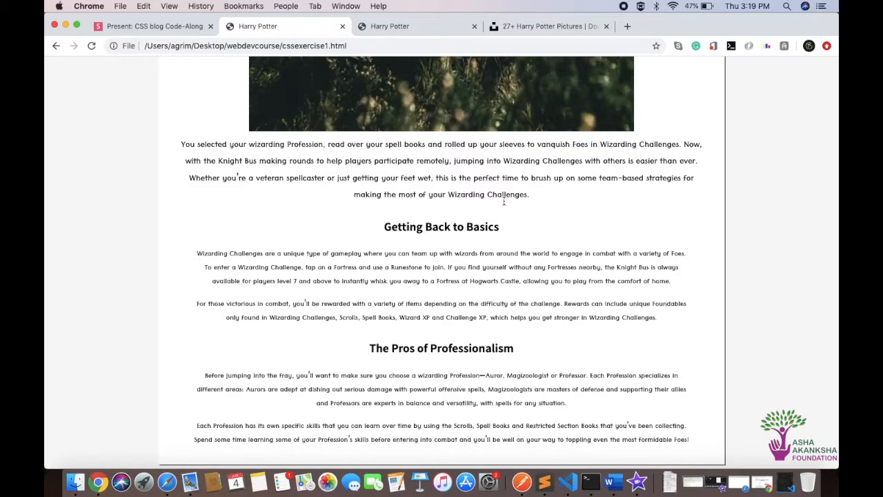
{"action": "mouse_move", "coordinate": [690, 260]}
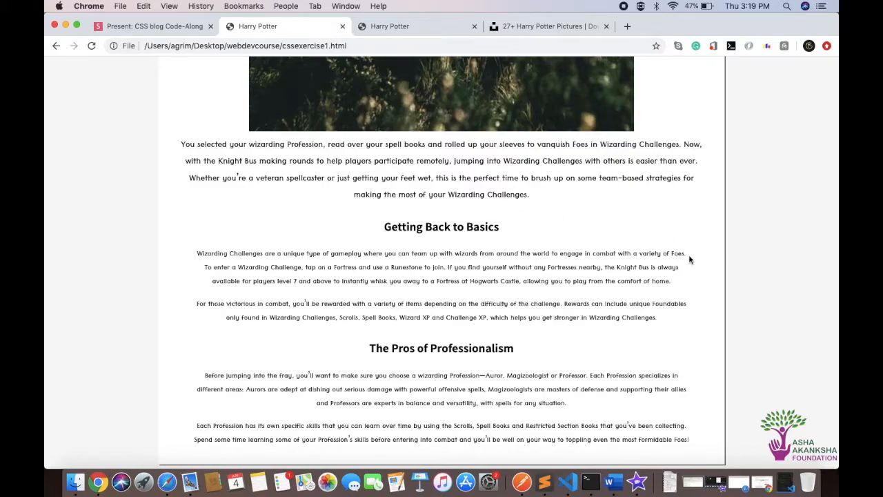
{"action": "mouse_move", "coordinate": [197, 250]}
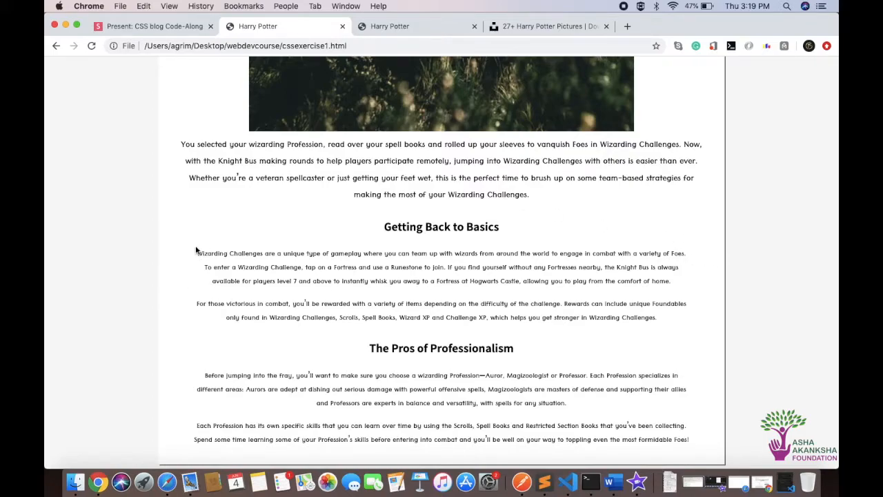
{"action": "mouse_move", "coordinate": [207, 249]}
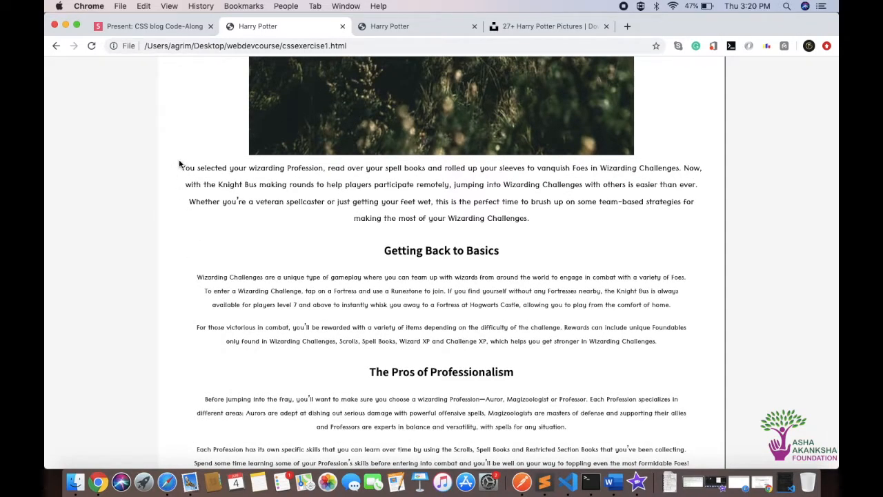
{"action": "mouse_move", "coordinate": [163, 276]}
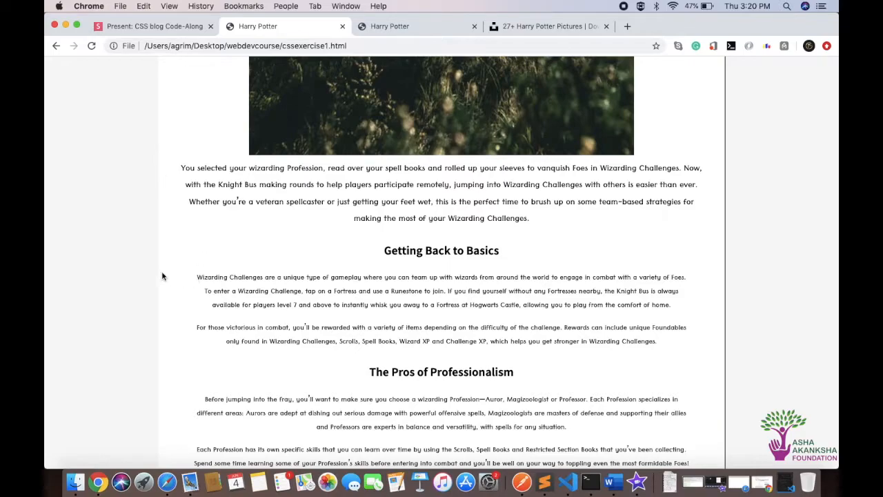
{"action": "scroll", "scroll_direction": "down", "scroll_amount": 3}
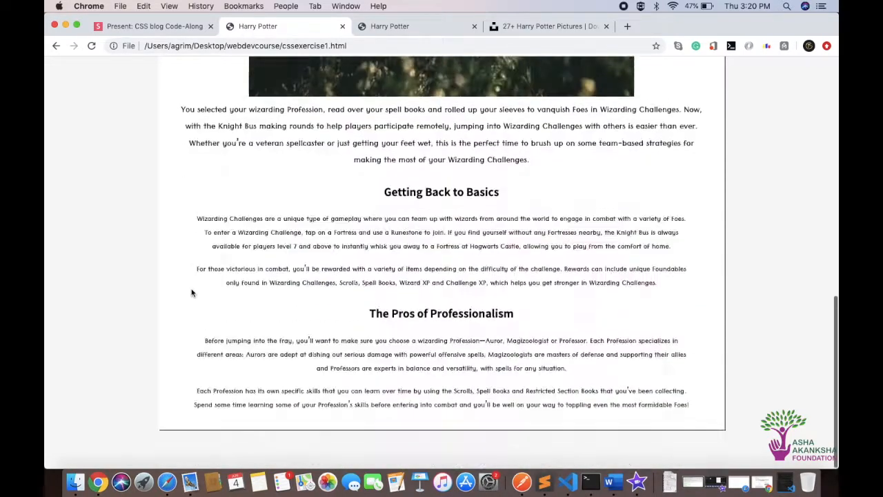
{"action": "scroll", "scroll_direction": "up", "scroll_amount": 3}
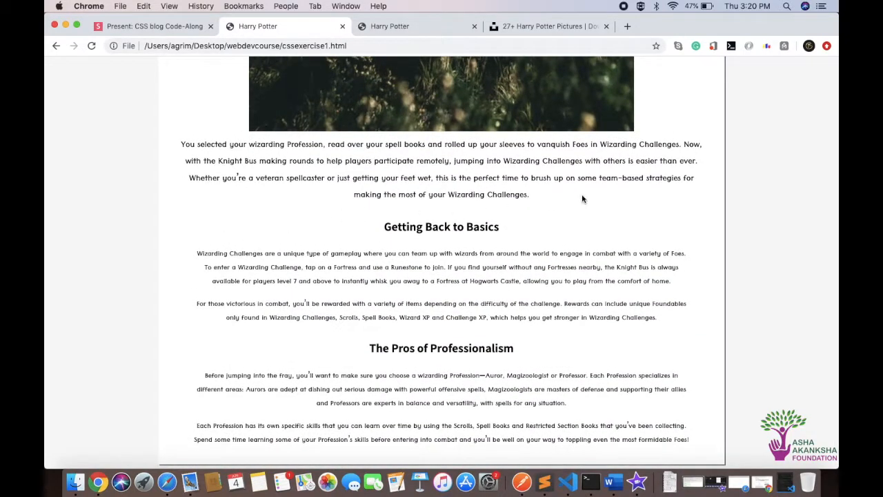
{"action": "mouse_move", "coordinate": [165, 257]}
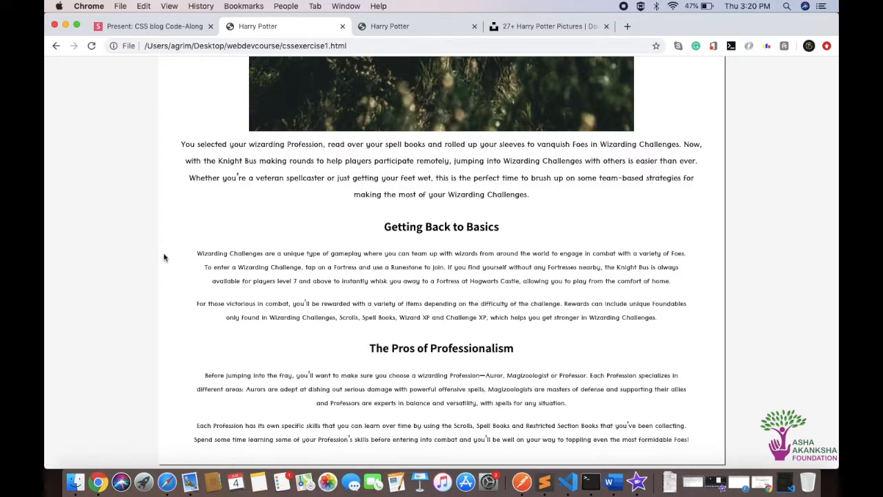
{"action": "mouse_move", "coordinate": [837, 216]}
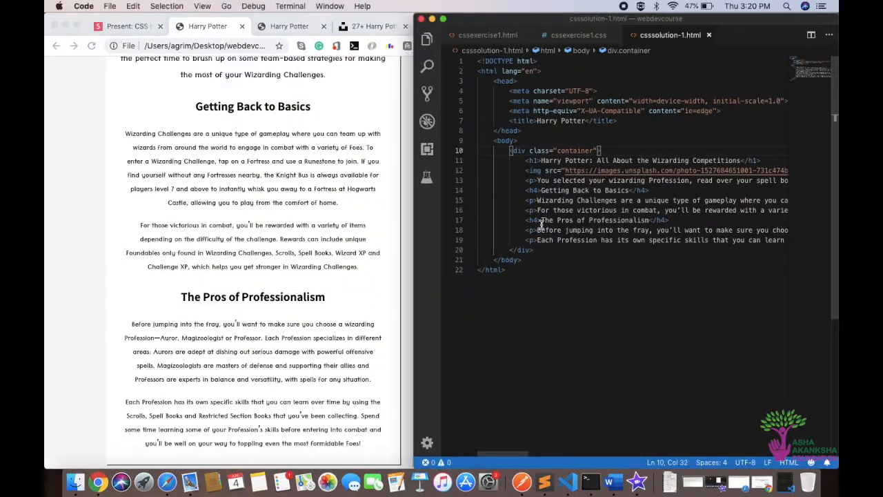
Step: Wrap both section headings and their four paragraphs in an inner div, then review the browser page
{"action": "left_click", "coordinate": [621, 200]}
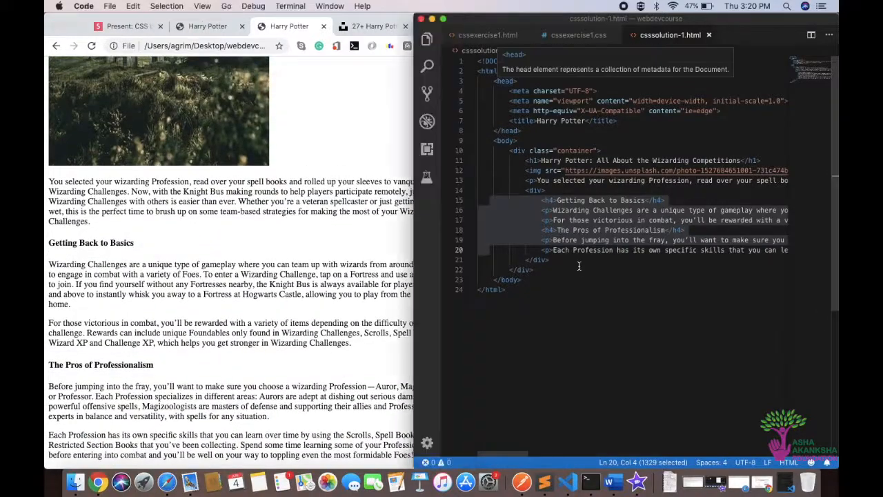
{"action": "left_click", "coordinate": [547, 259]}
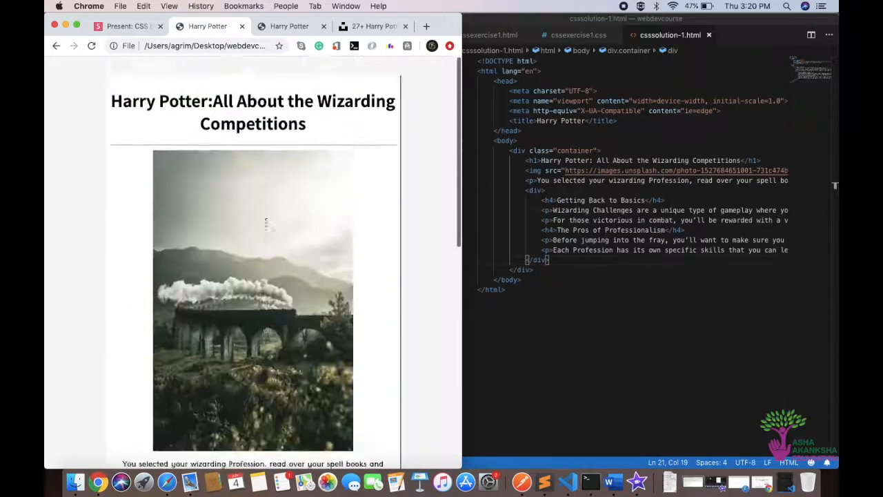
{"action": "scroll", "scroll_direction": "down", "scroll_amount": 3}
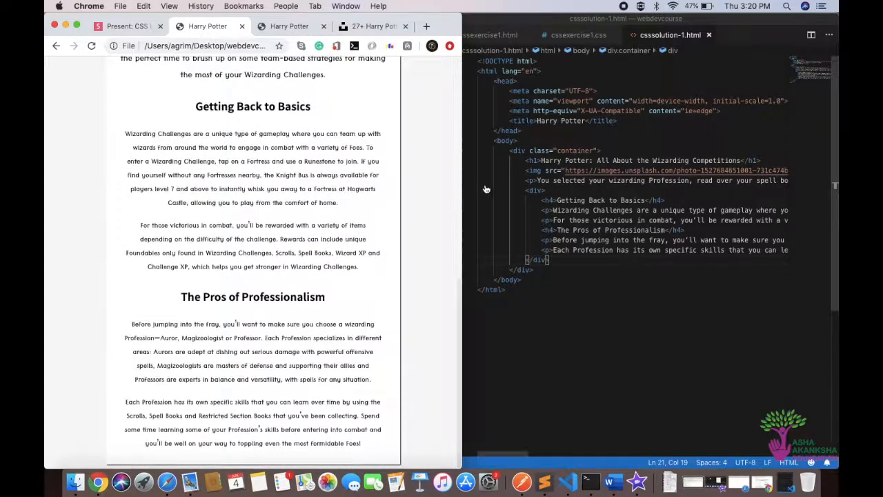
{"action": "scroll", "scroll_direction": "up", "scroll_amount": 3}
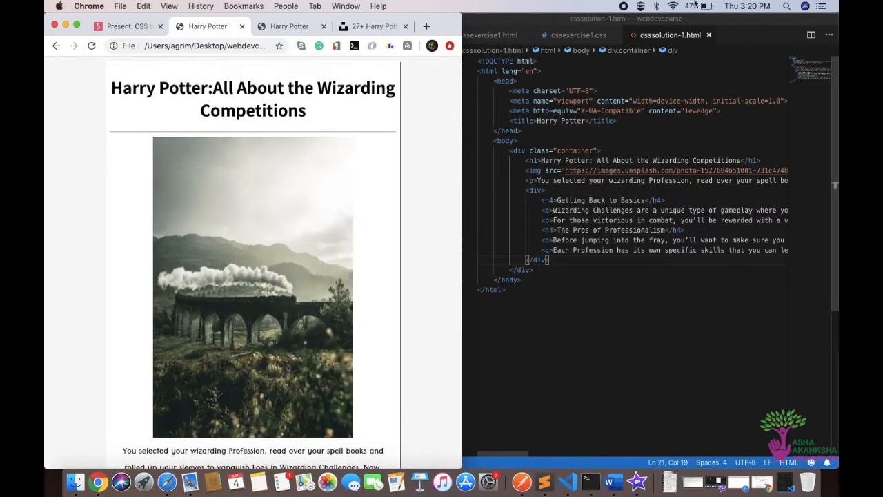